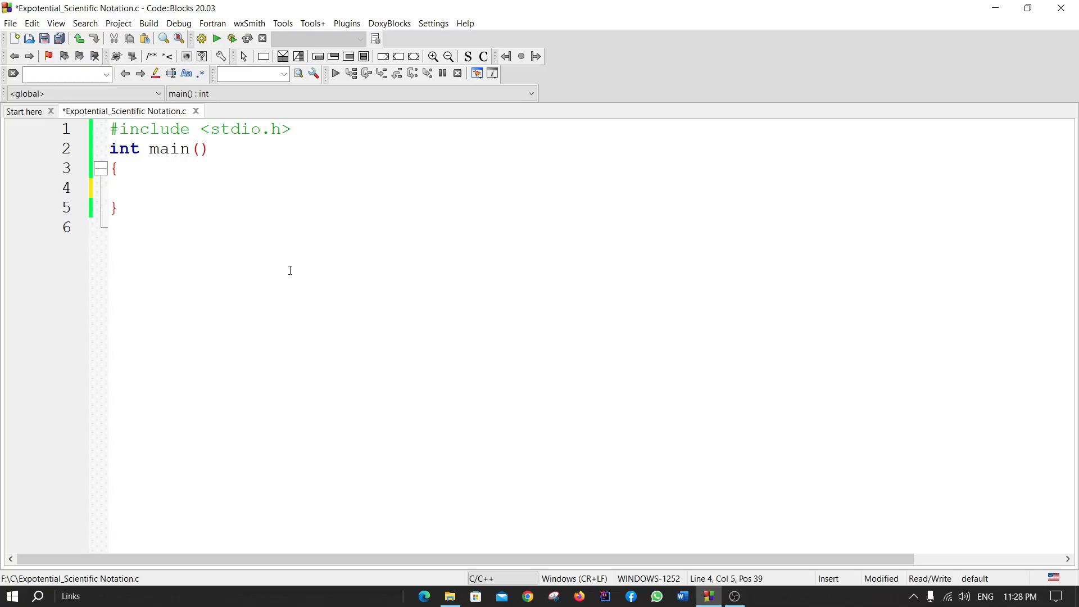
Step: Declare float n; as the first statement inside main's body
{"action": "left_click", "coordinate": [148, 188]}
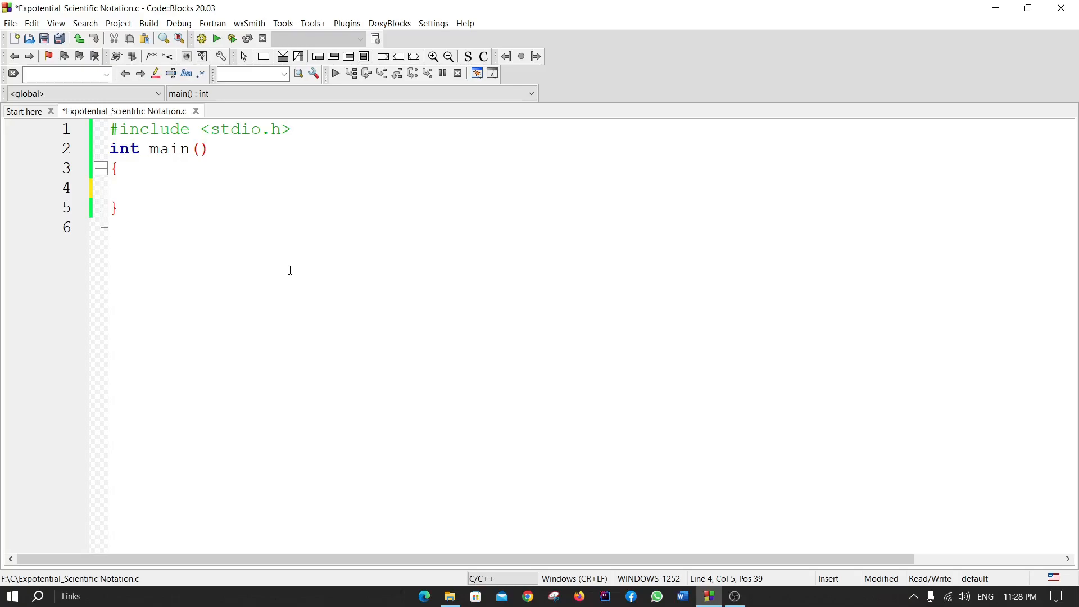
{"action": "type", "text": "float"}
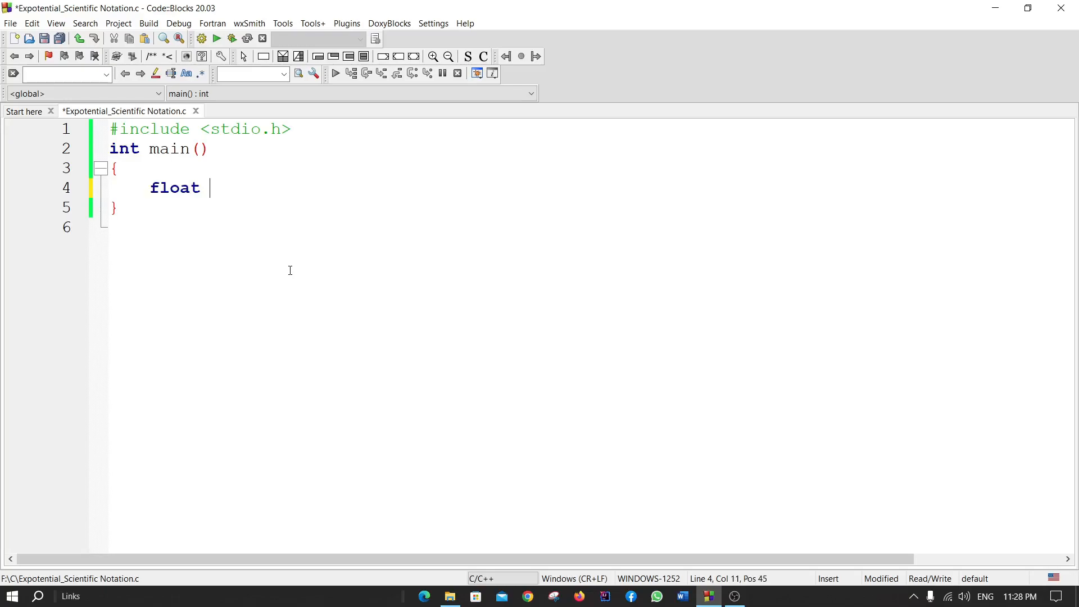
{"action": "type", "text": "n;"}
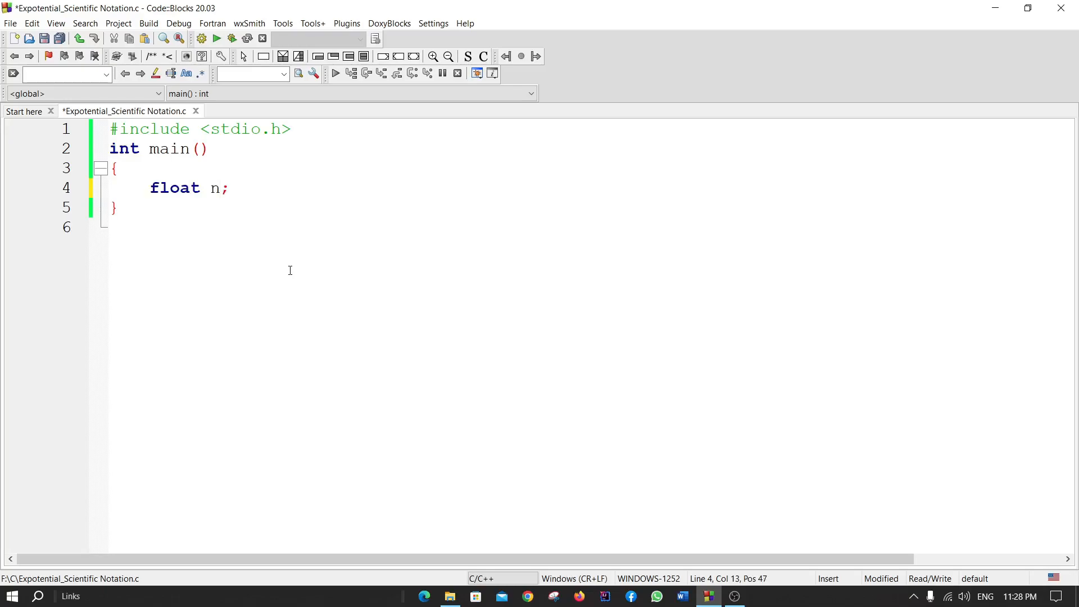
Step: Add printf("Enter Value: "); to prompt the user for a number
{"action": "type", "text": "printf(\""}
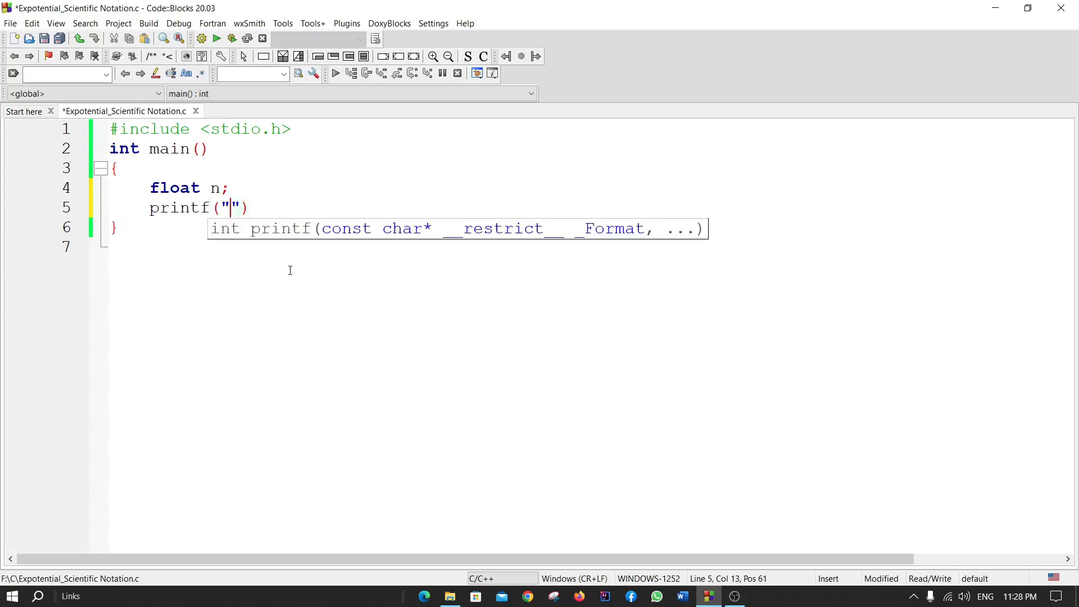
{"action": "type", "text": "e"}
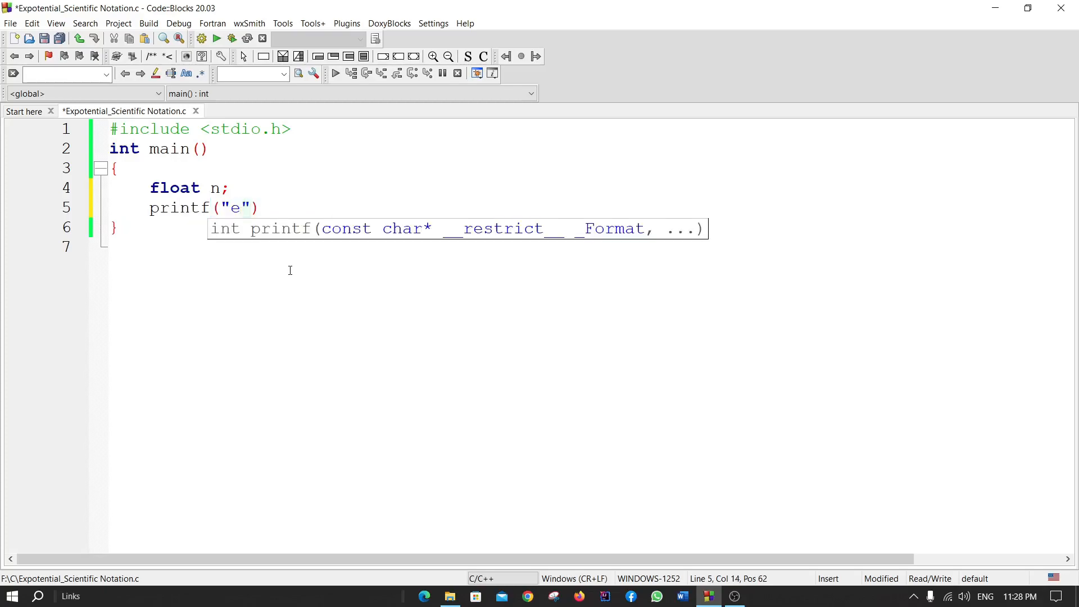
{"action": "type", "text": "nter"}
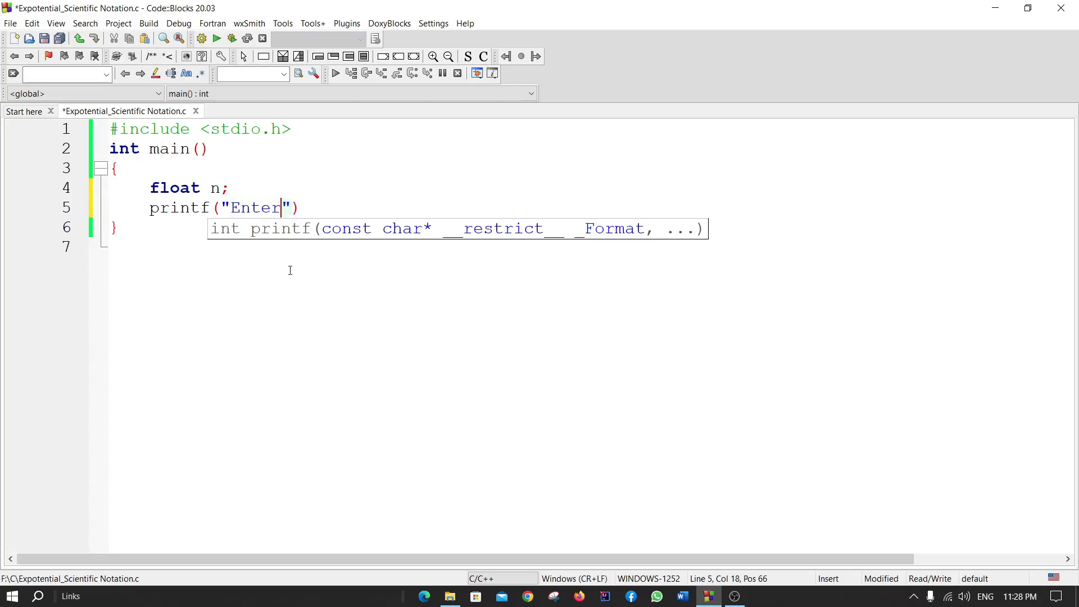
{"action": "type", "text": "Val"}
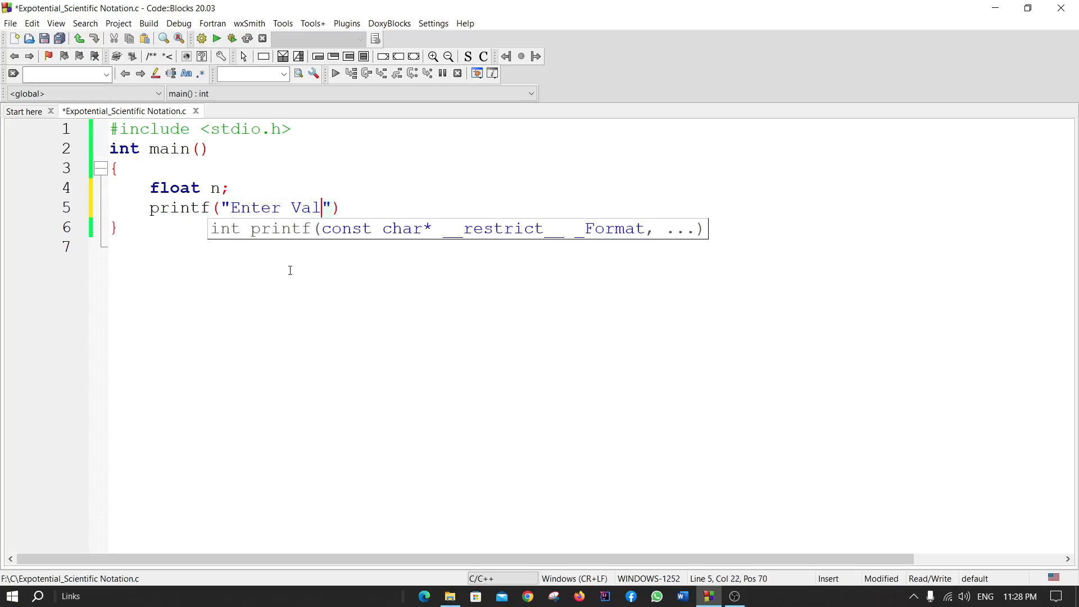
{"action": "type", "text": "ue:"}
{"action": "type", "text": "sc"}
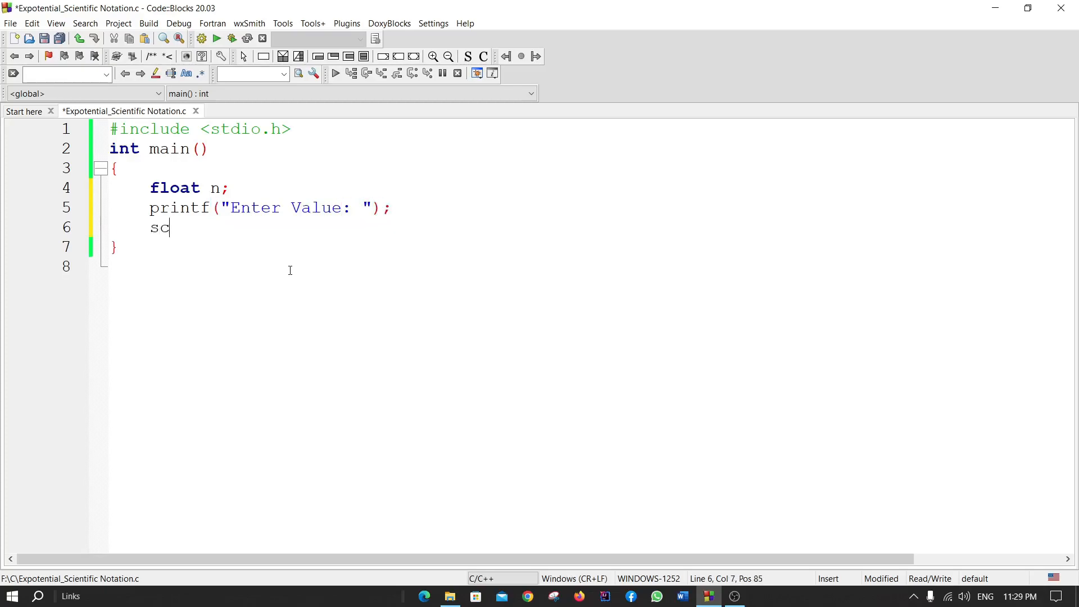
Step: Read the entered number into n with scanf("%f",&n);
{"action": "type", "text": "anf(\""}
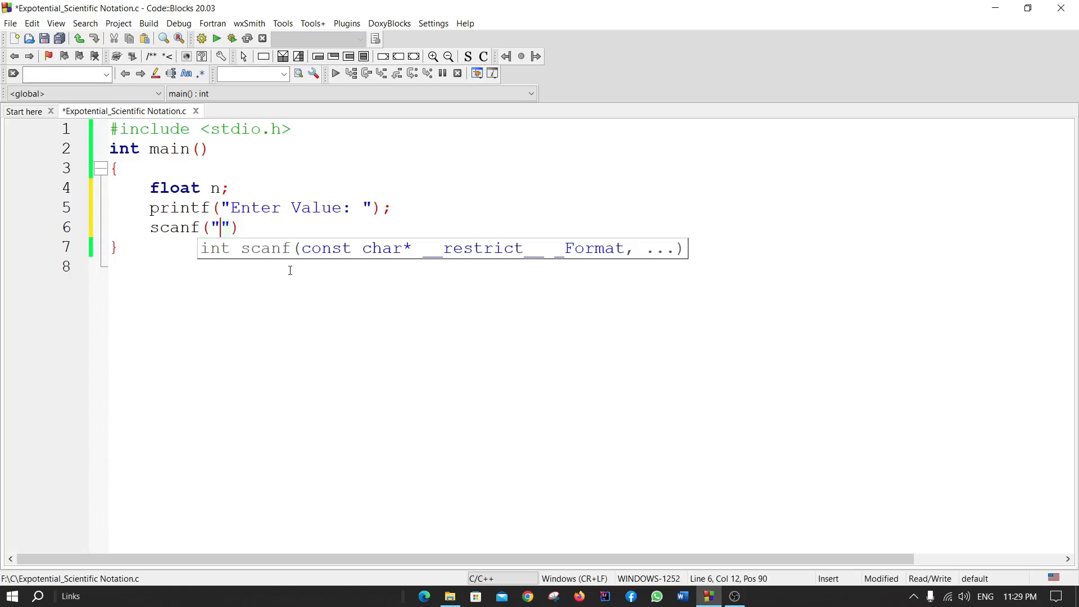
{"action": "type", "text": "%f"}
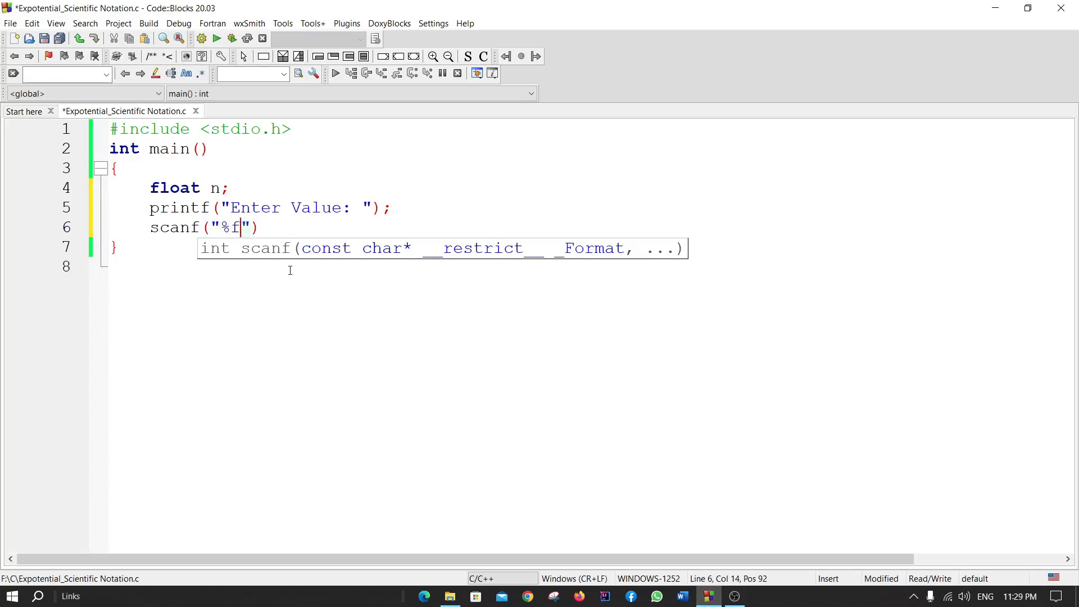
{"action": "type", "text": ","}
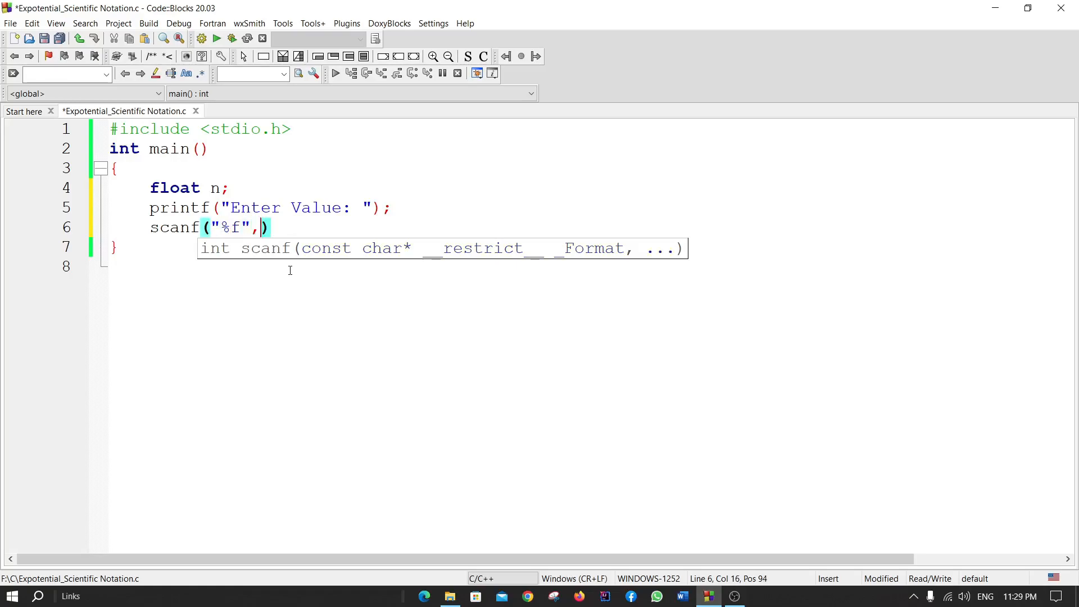
{"action": "type", "text": "&n"}
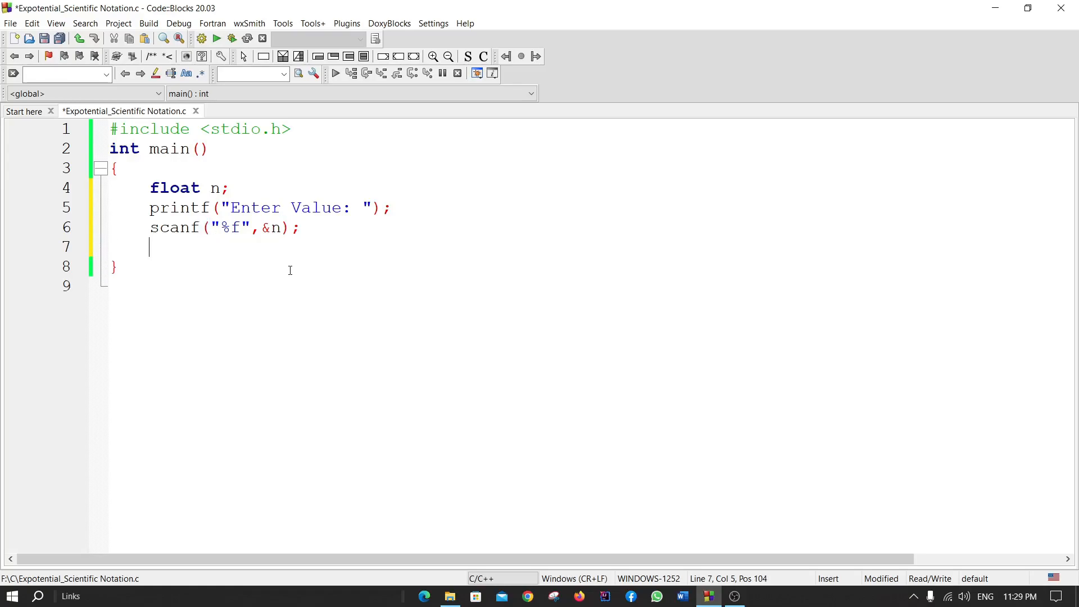
Step: Add printf("The expotential/scientific notation is : %f", n); after the scanf
{"action": "type", "text": "printf"}
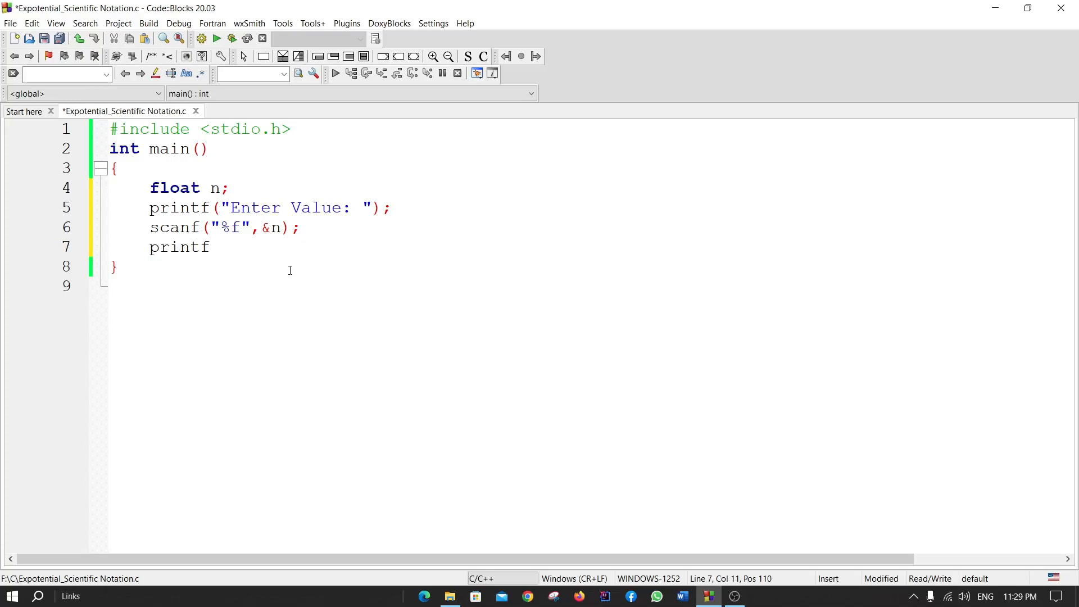
{"action": "type", "text": "(\"\")"}
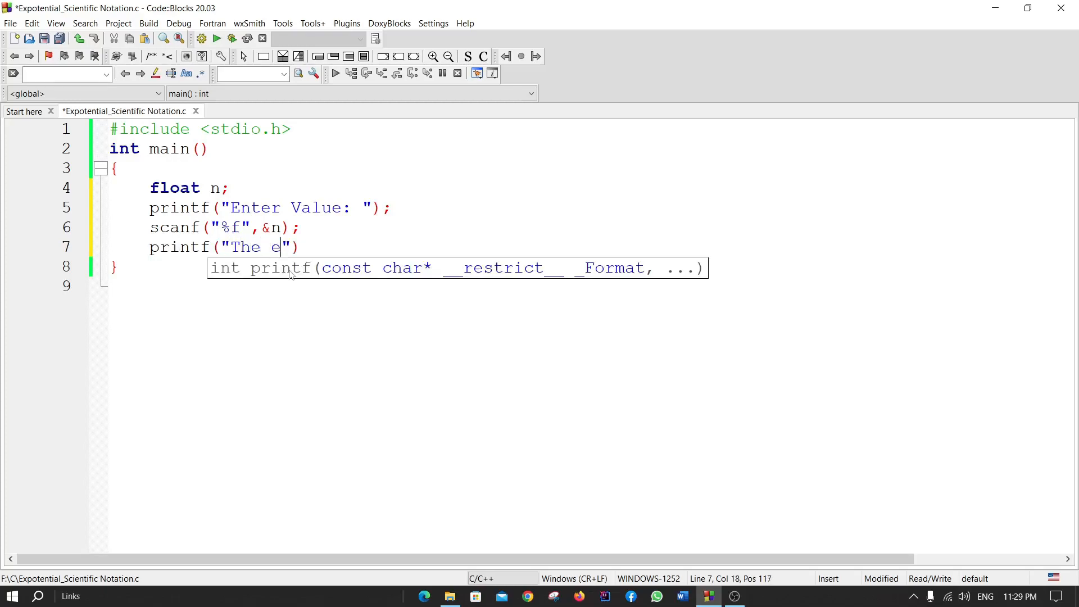
{"action": "type", "text": "xpote"}
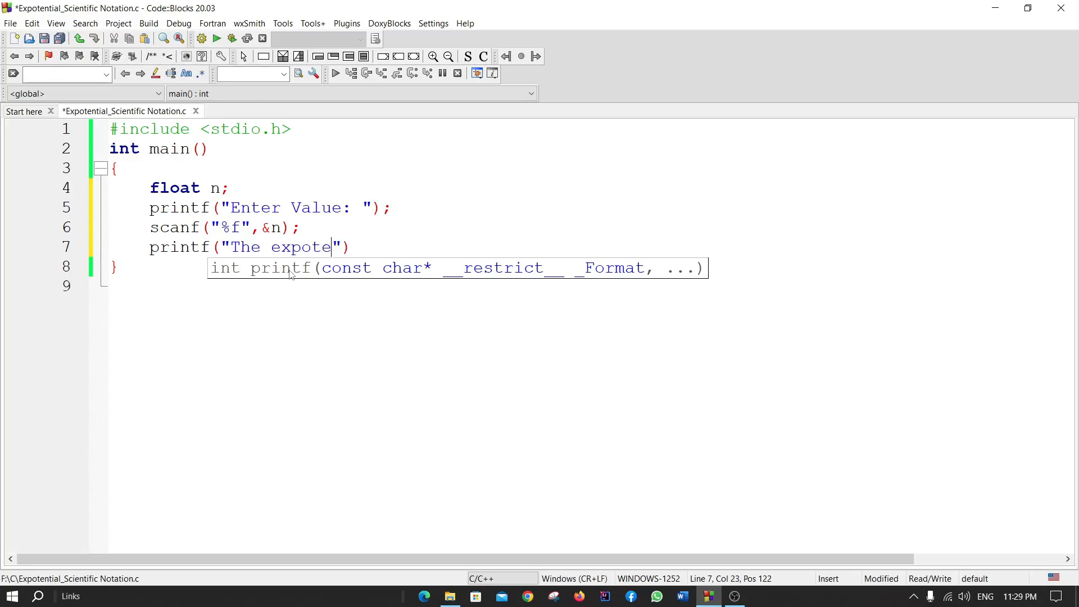
{"action": "type", "text": "ntial"}
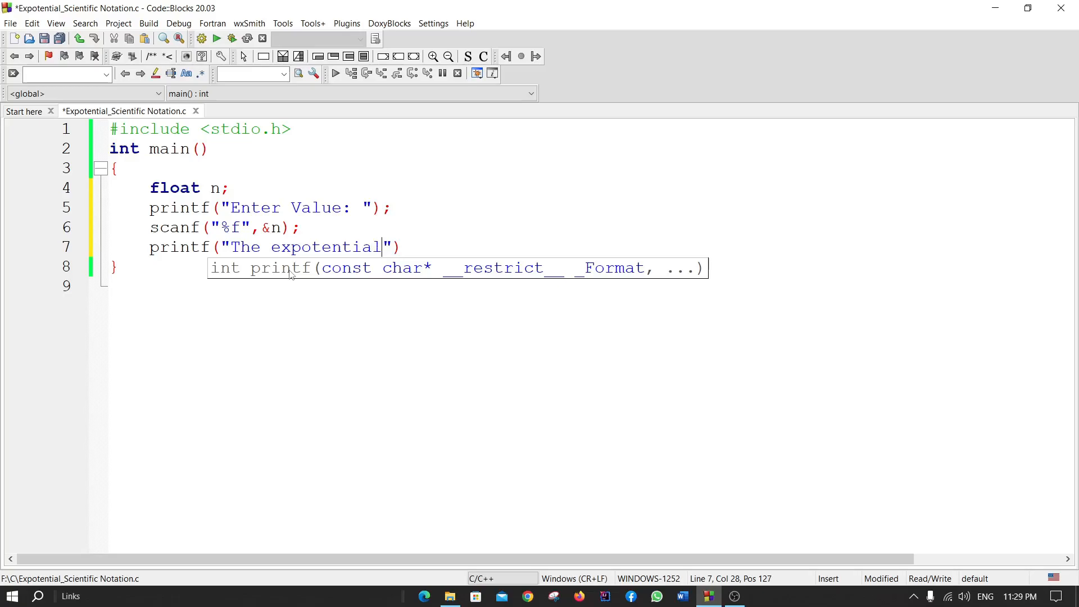
{"action": "type", "text": "/sc"}
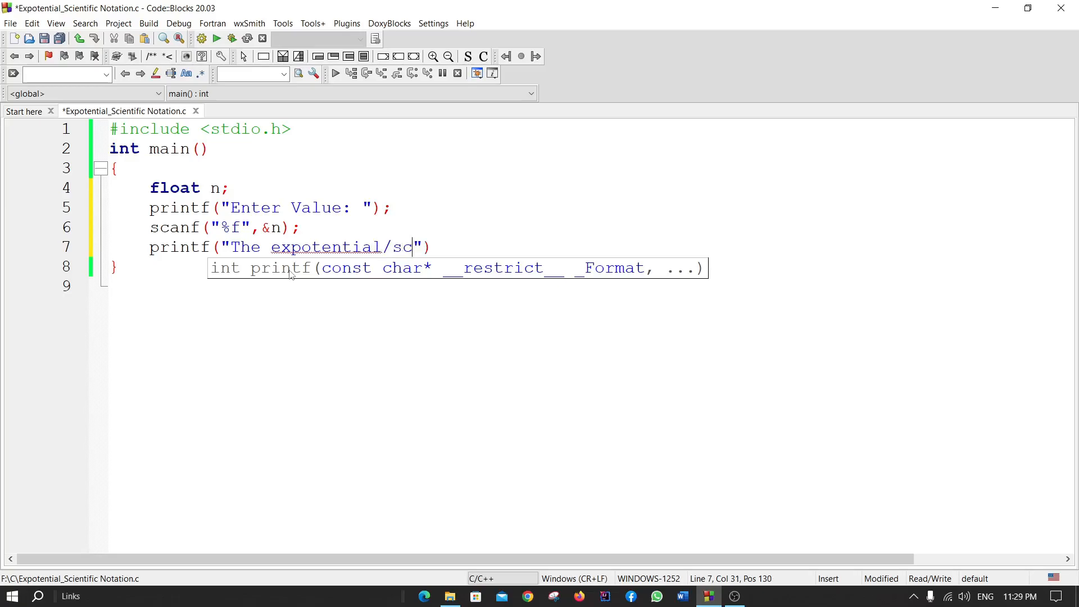
{"action": "type", "text": "ientic"}
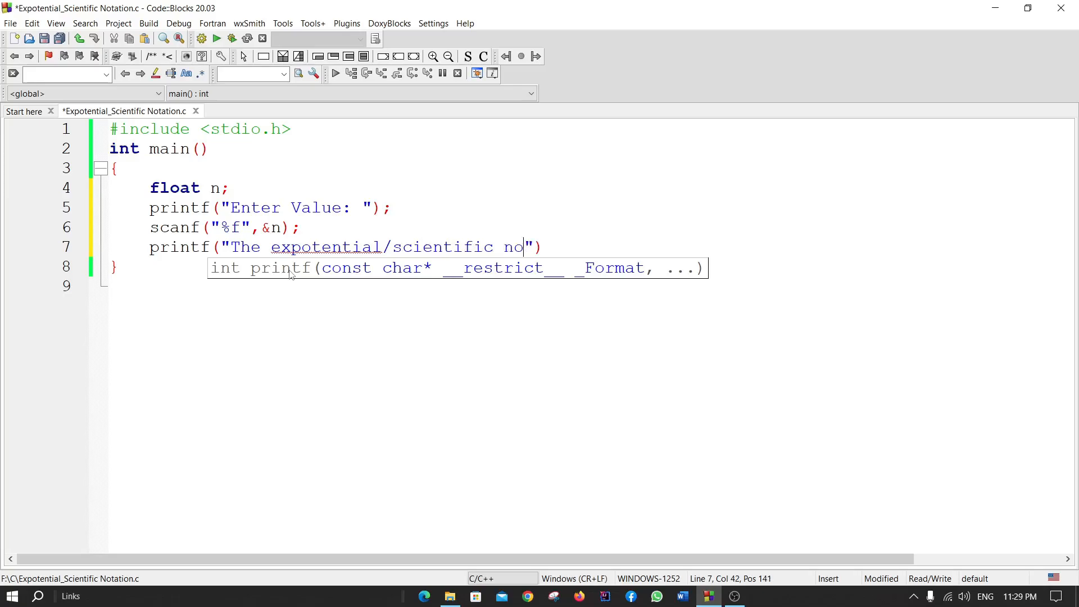
{"action": "type", "text": "tation"}
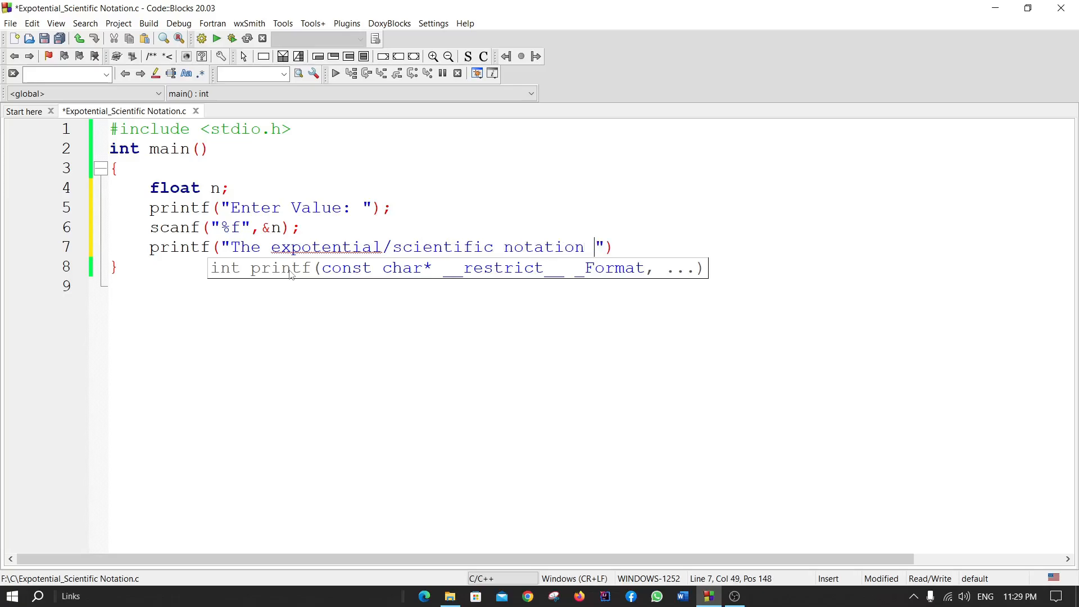
{"action": "type", "text": "is :"}
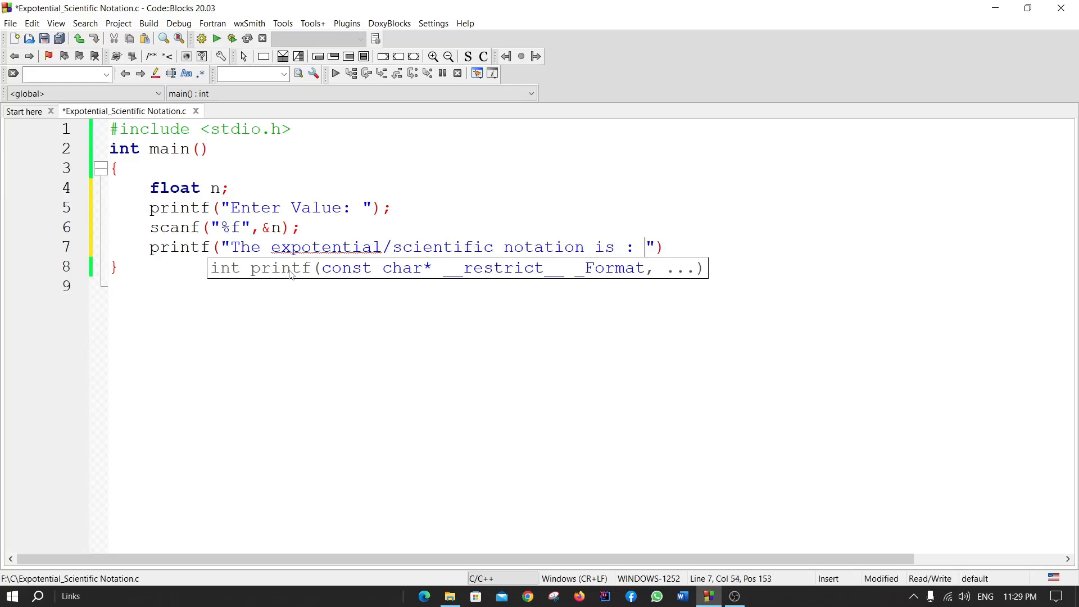
{"action": "type", "text": "%f"}
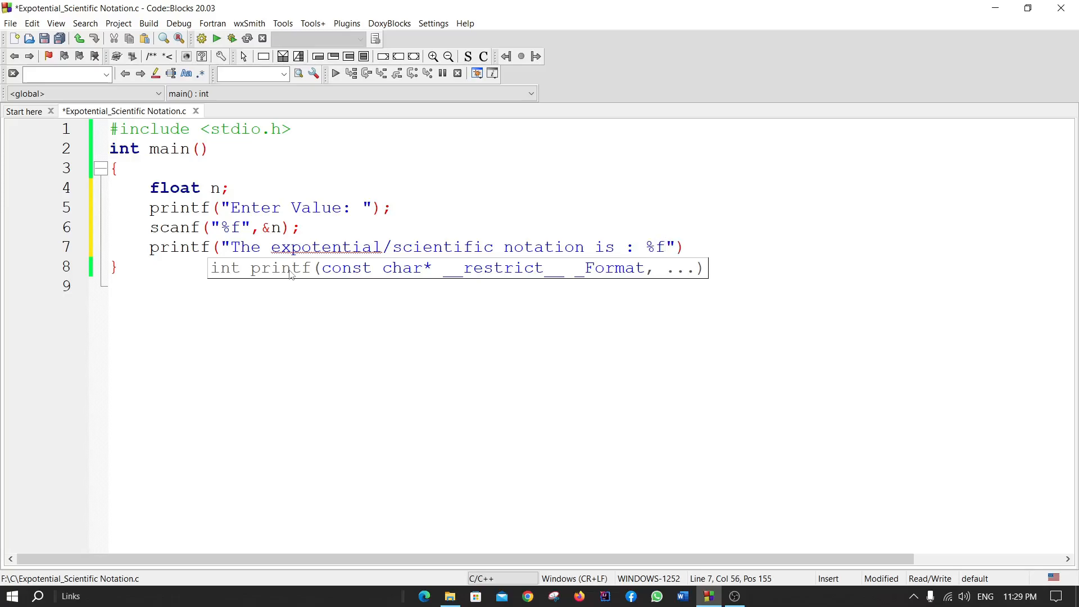
{"action": "type", "text": ", n)"}
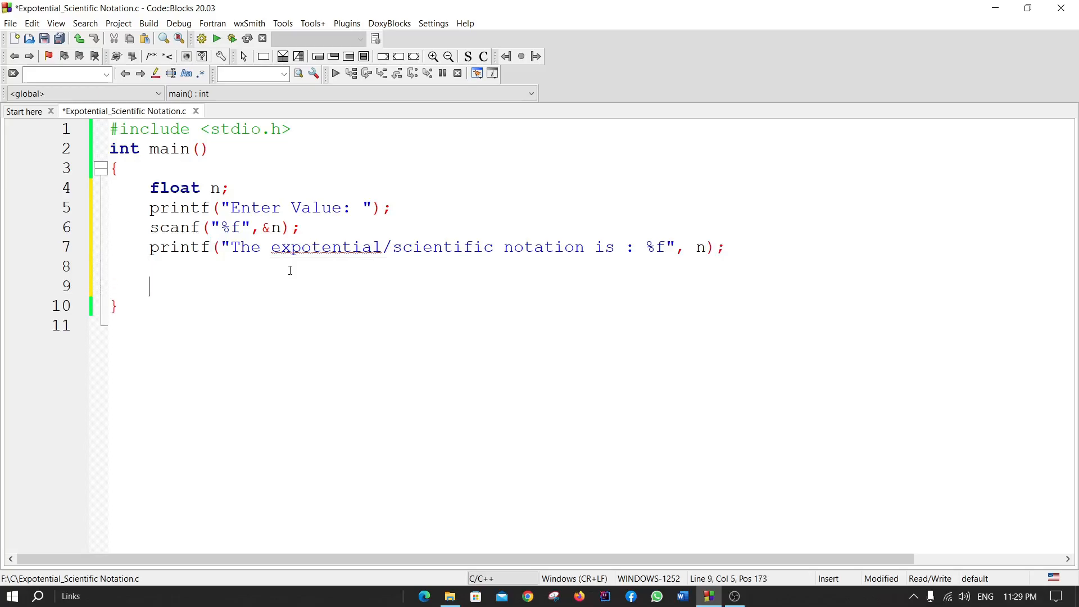
Step: End main with return 0; and save the file
{"action": "type", "text": "return"}
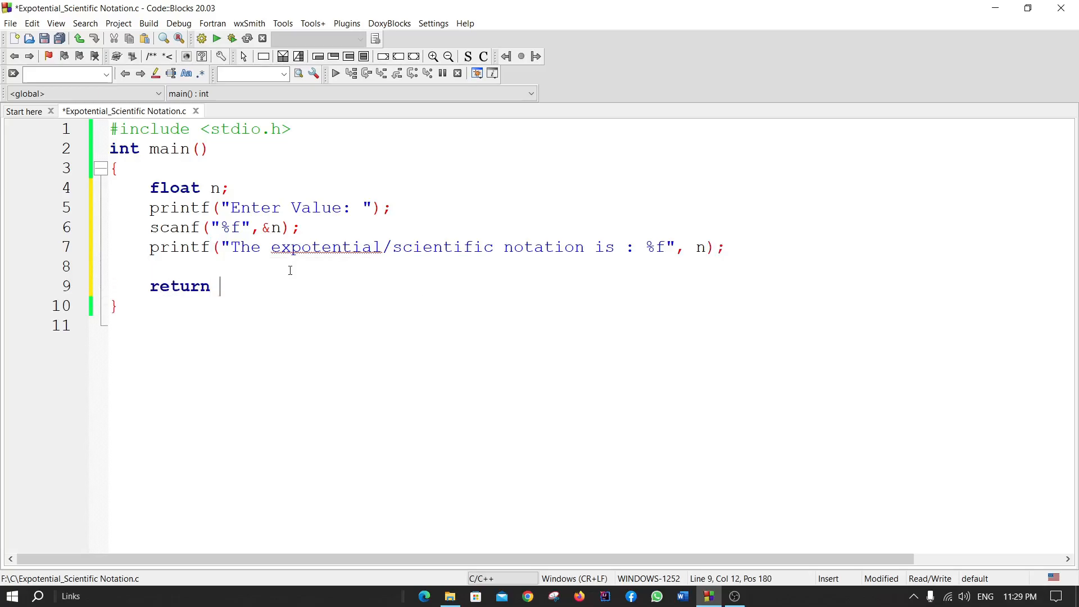
{"action": "type", "text": "0;"}
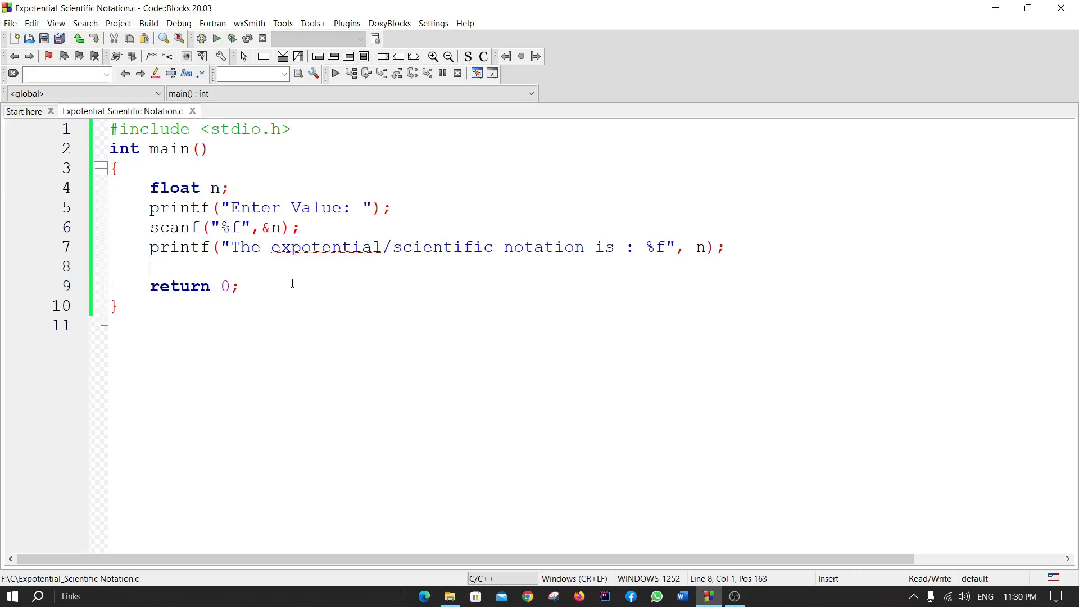
Step: Build and run, entering 123.123 to see it printed as 123.123001
{"action": "left_click", "coordinate": [231, 39]}
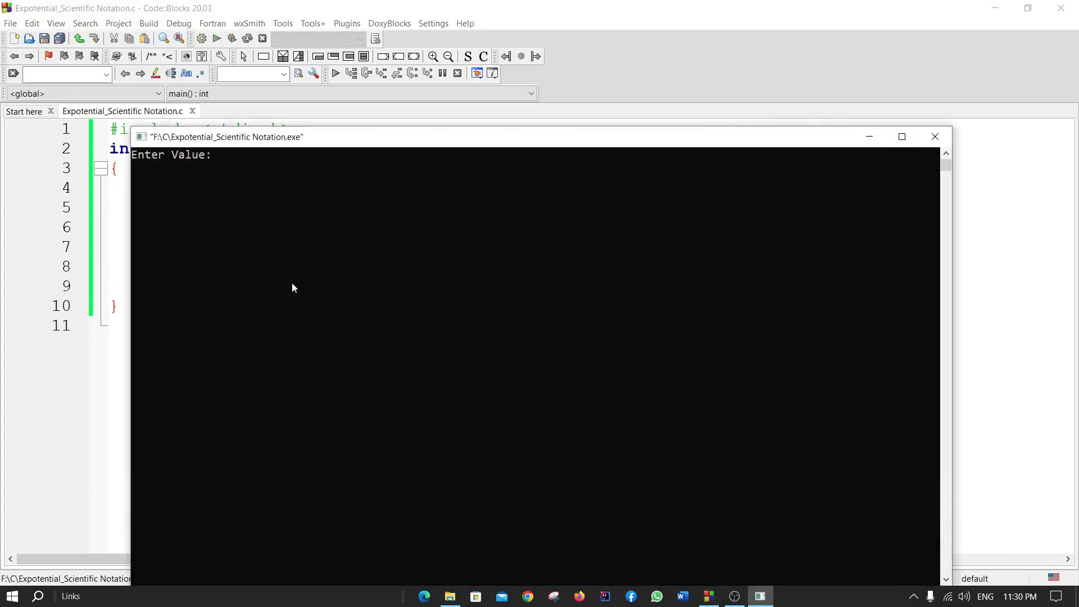
{"action": "type", "text": "12"}
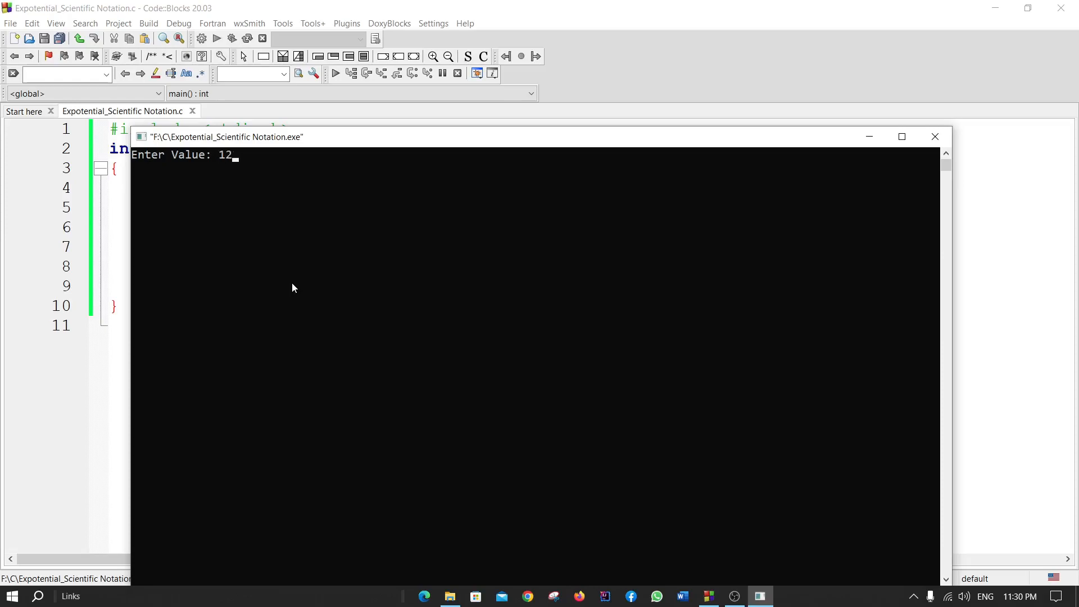
{"action": "type", "text": "3.1"}
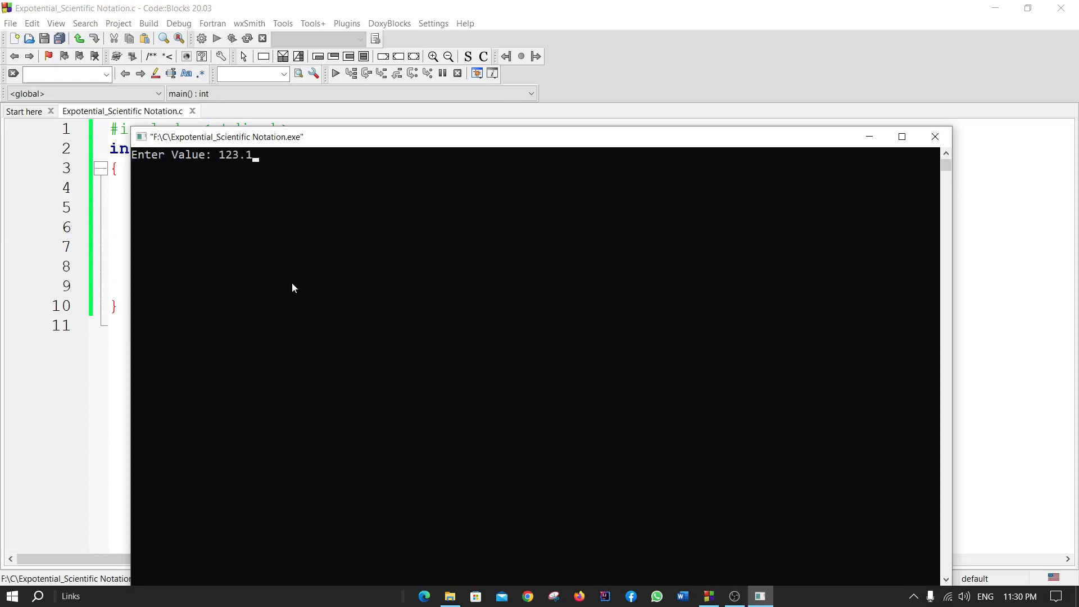
{"action": "type", "text": "23"}
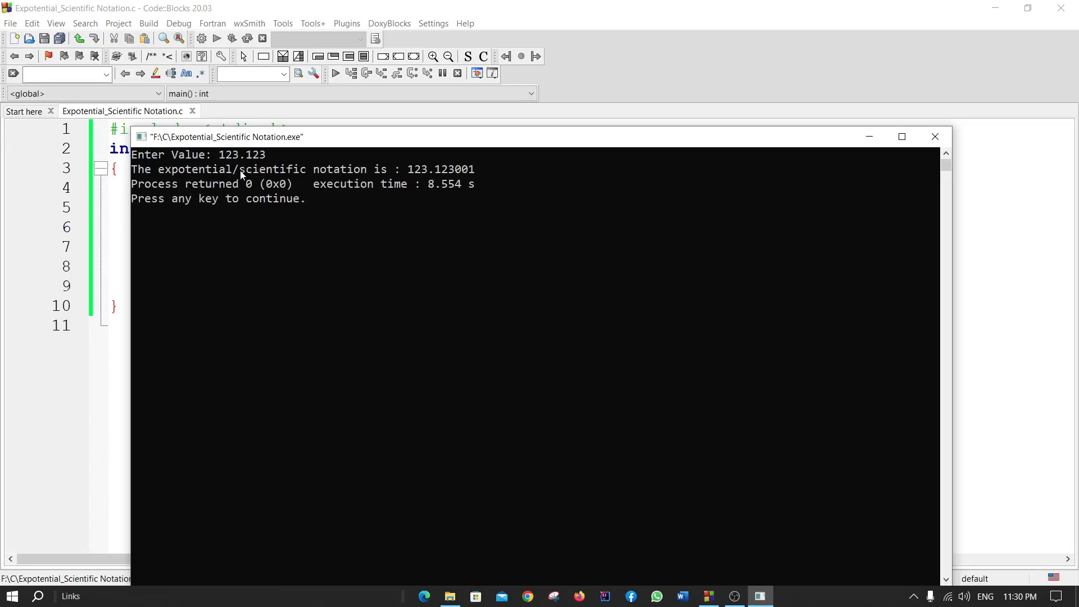
{"action": "mouse_move", "coordinate": [409, 175]}
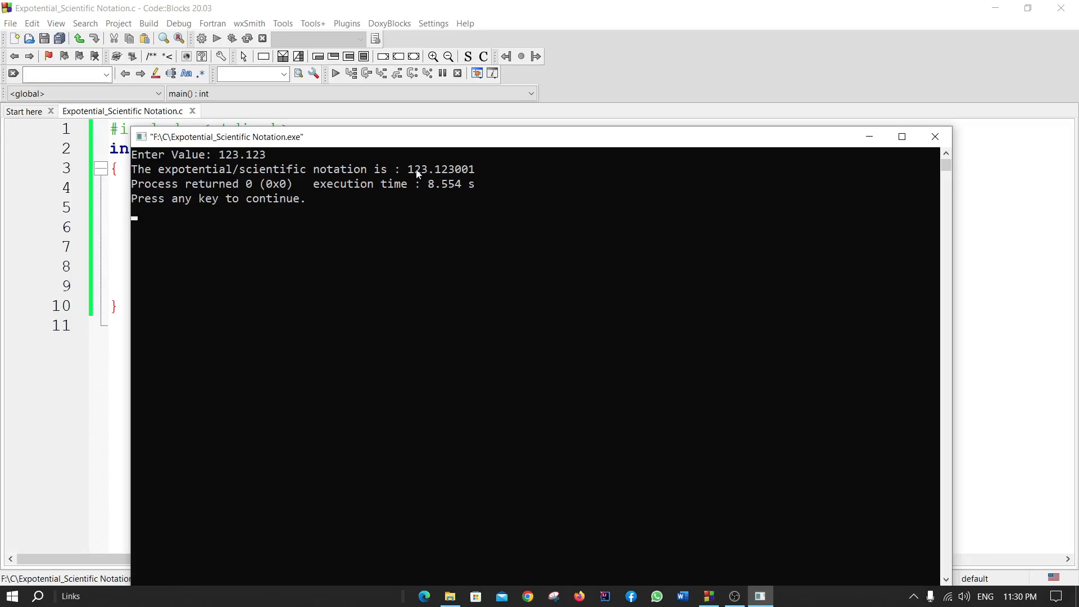
{"action": "mouse_move", "coordinate": [230, 169]}
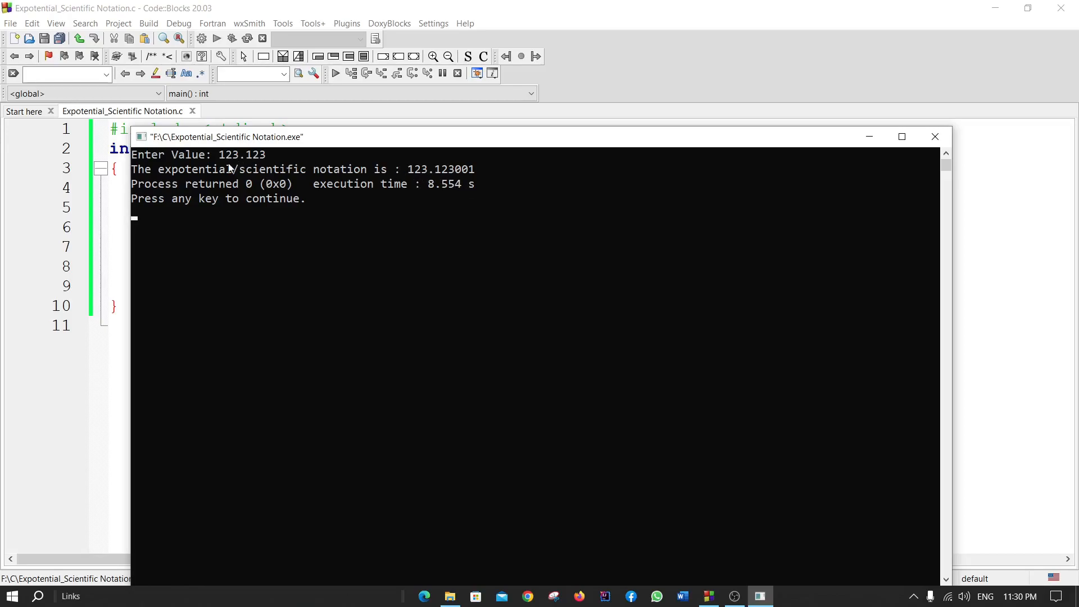
{"action": "mouse_move", "coordinate": [428, 182]}
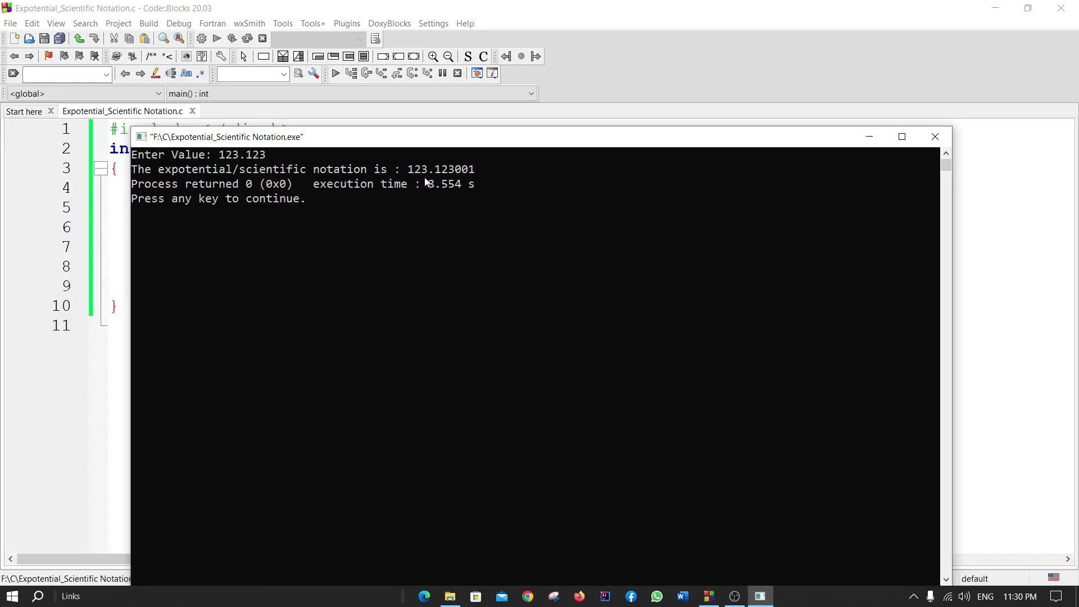
{"action": "mouse_move", "coordinate": [600, 181]}
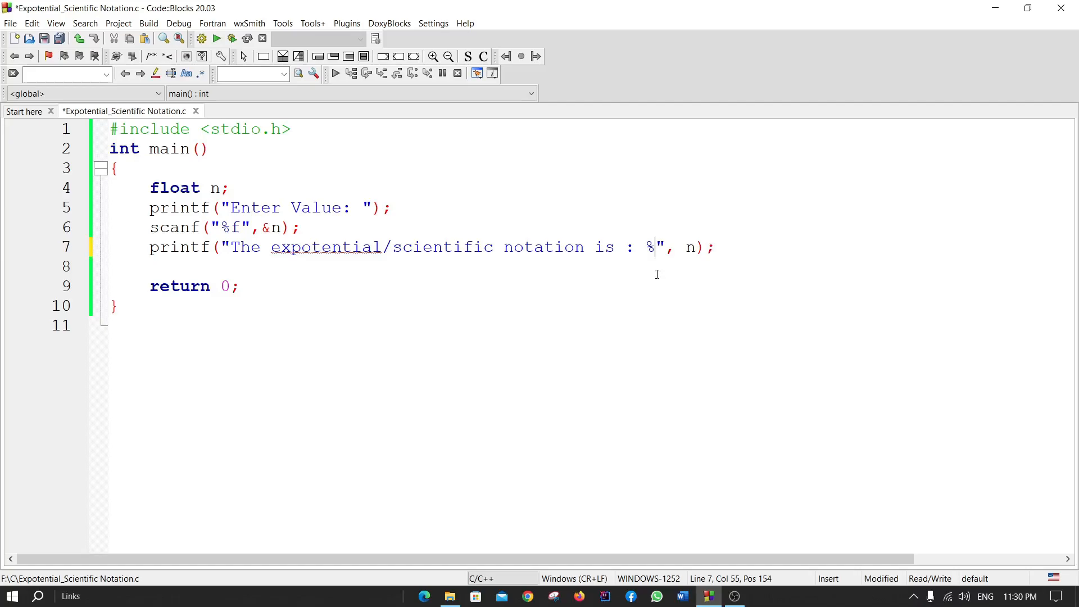
Step: Change the printf format specifier on line 7 from %f to %e
{"action": "type", "text": "e"}
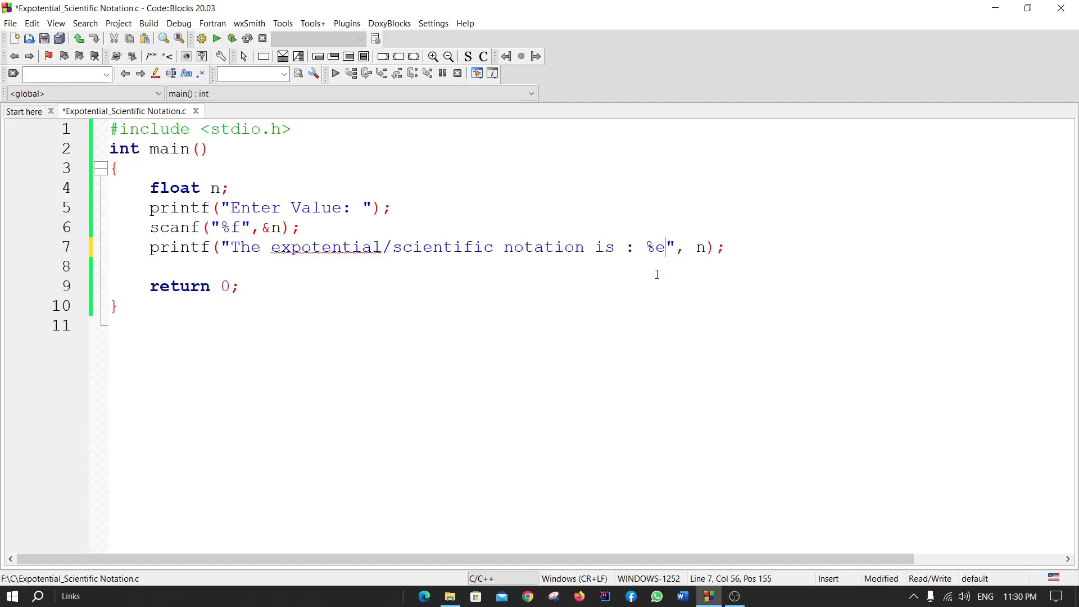
Step: Run the %e version with 123.029, giving 1.230290e+002, then close the console
{"action": "left_click", "coordinate": [216, 39]}
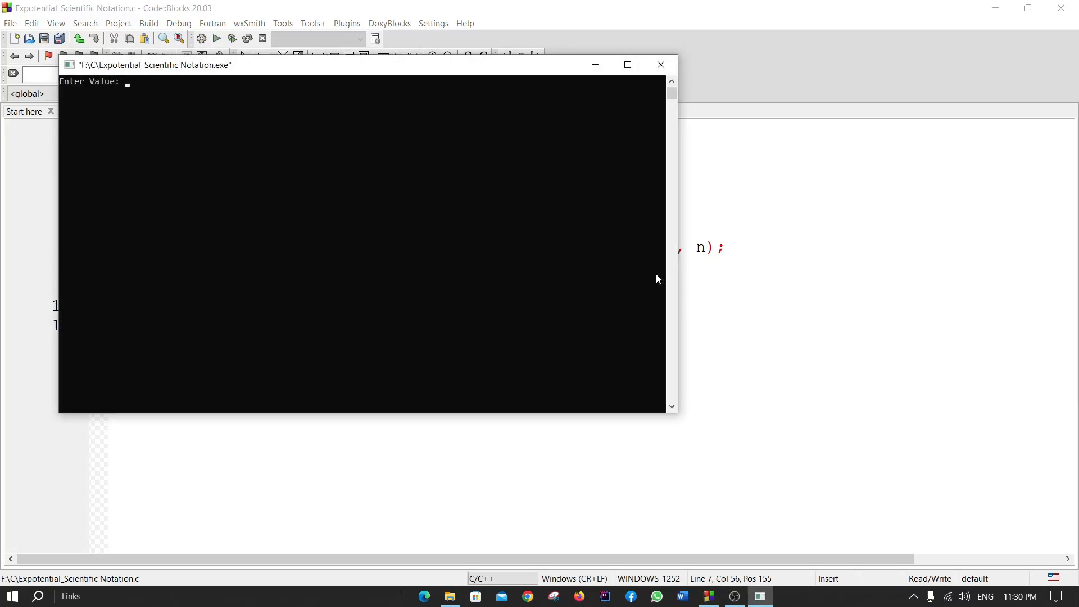
{"action": "type", "text": "123.029"}
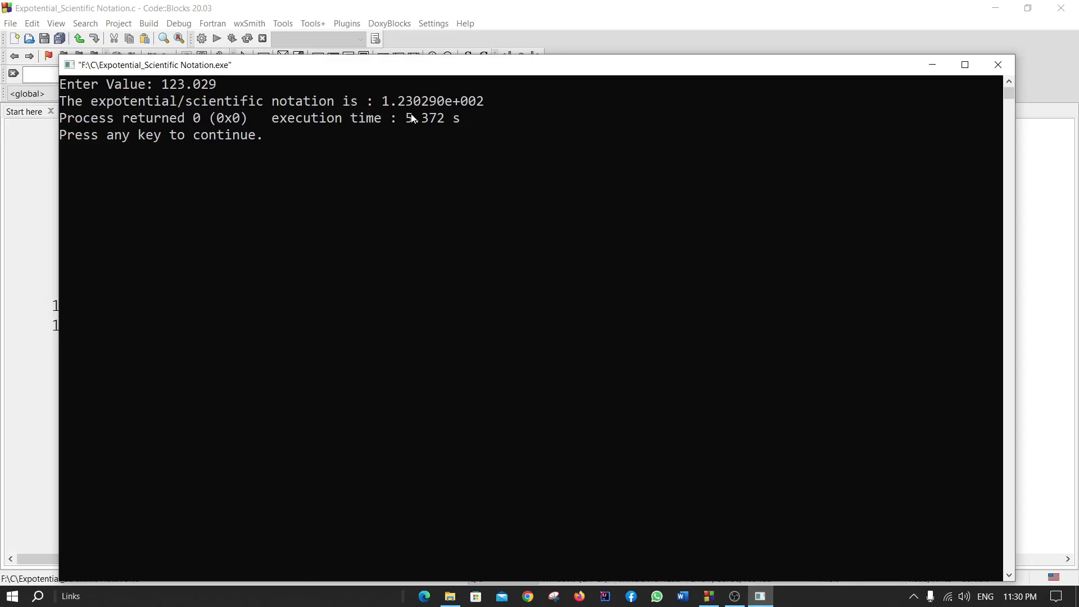
{"action": "mouse_move", "coordinate": [457, 113]}
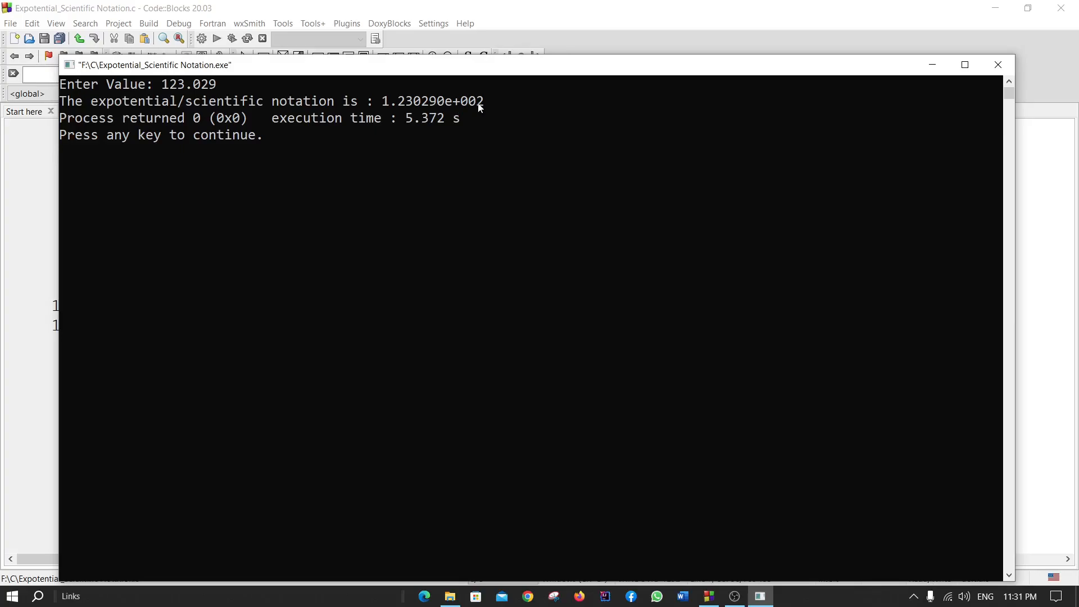
{"action": "mouse_move", "coordinate": [998, 65]}
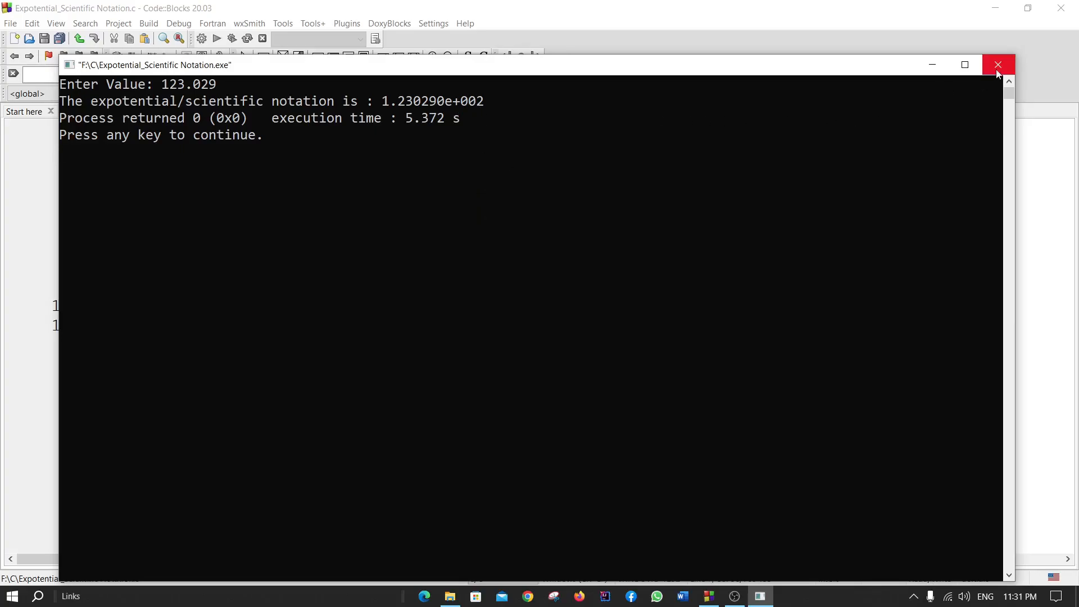
{"action": "left_click", "coordinate": [997, 65]}
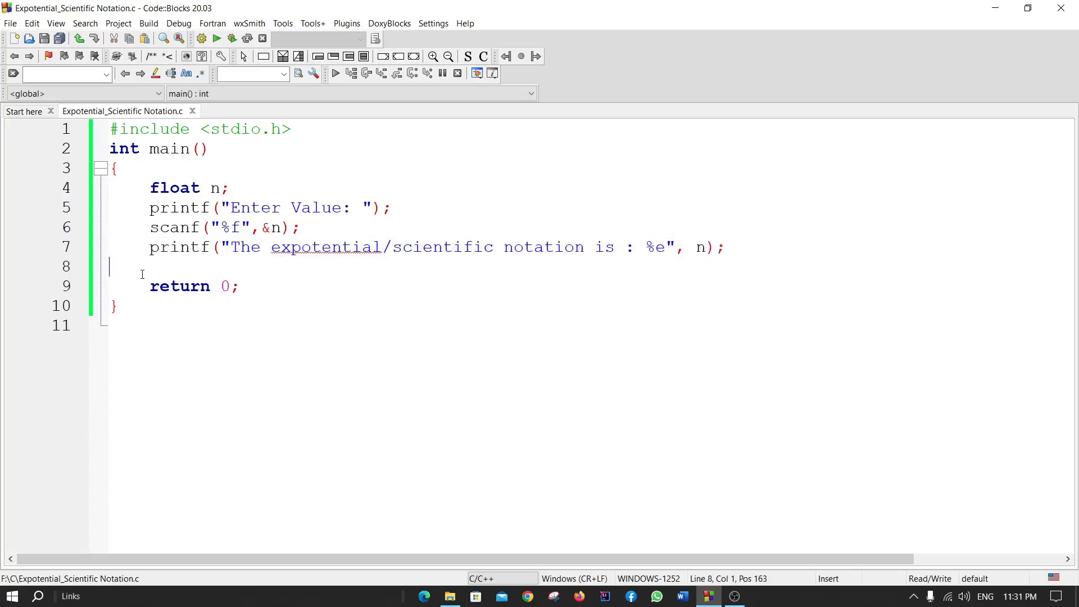
Step: Add a second printf on line 8 using %E for uppercase scientific notation
{"action": "type", "text": "printf(\"The expotential/scientific notation is : %e\", n);"}
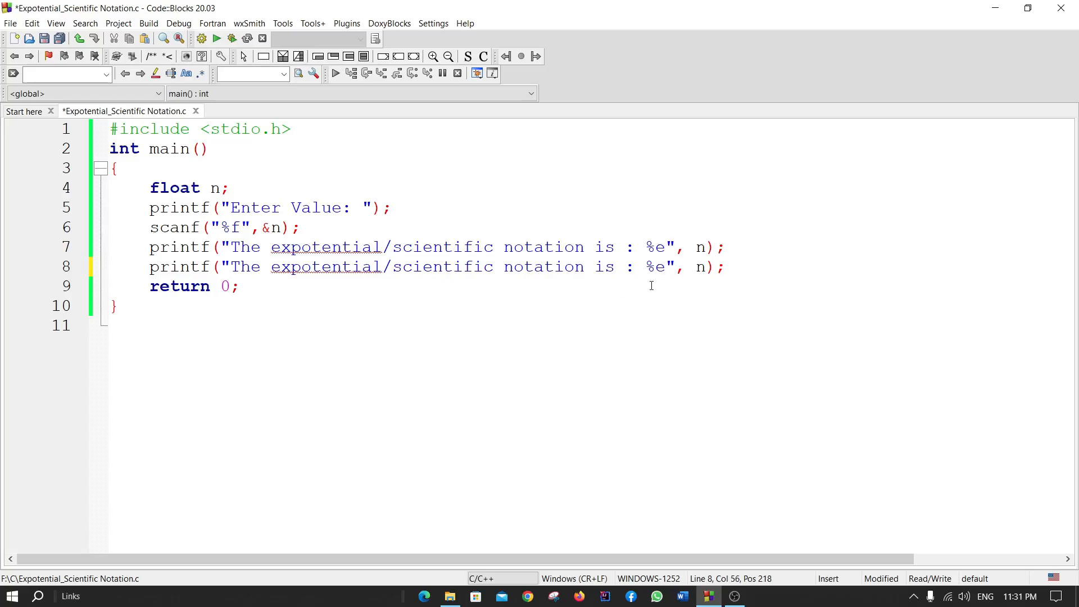
{"action": "type", "text": "E"}
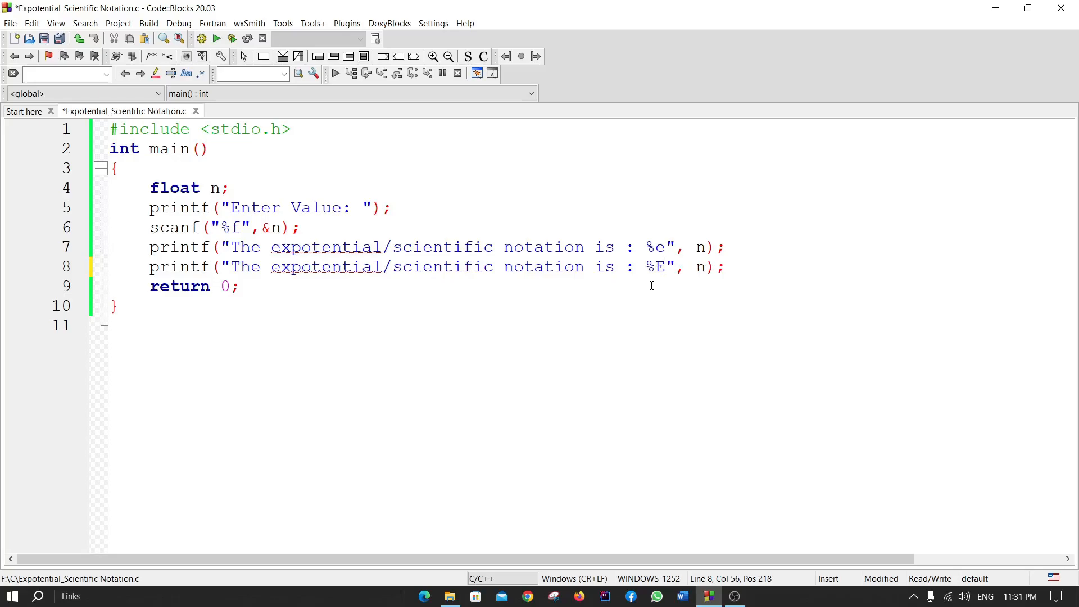
Step: End the %e format string on line 7 with \n so outputs print on separate lines
{"action": "type", "text": "\\"}
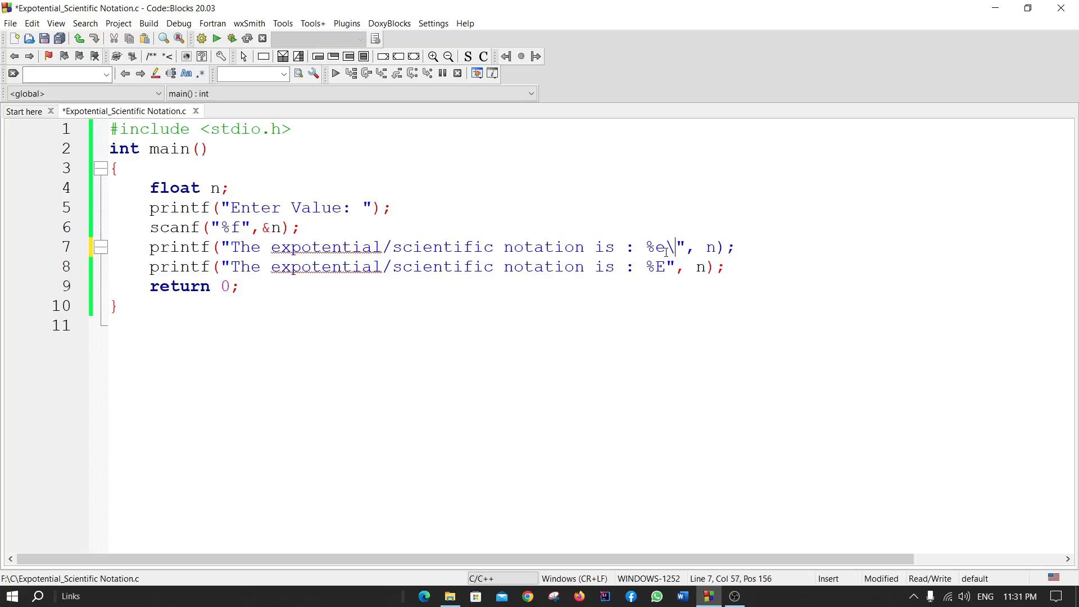
{"action": "key", "text": "Backspace"}
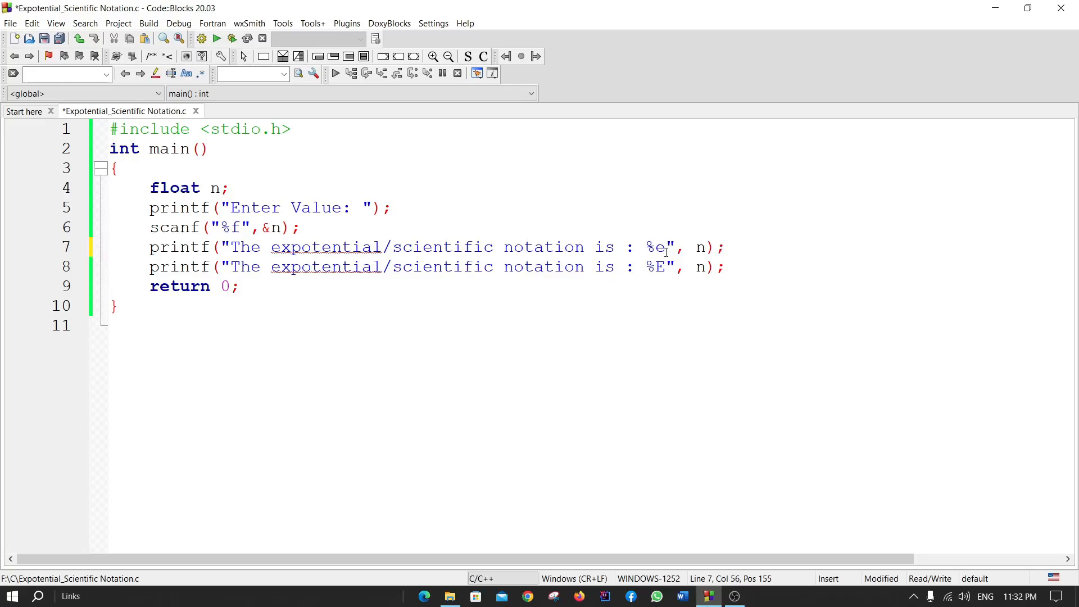
{"action": "type", "text": "\\n"}
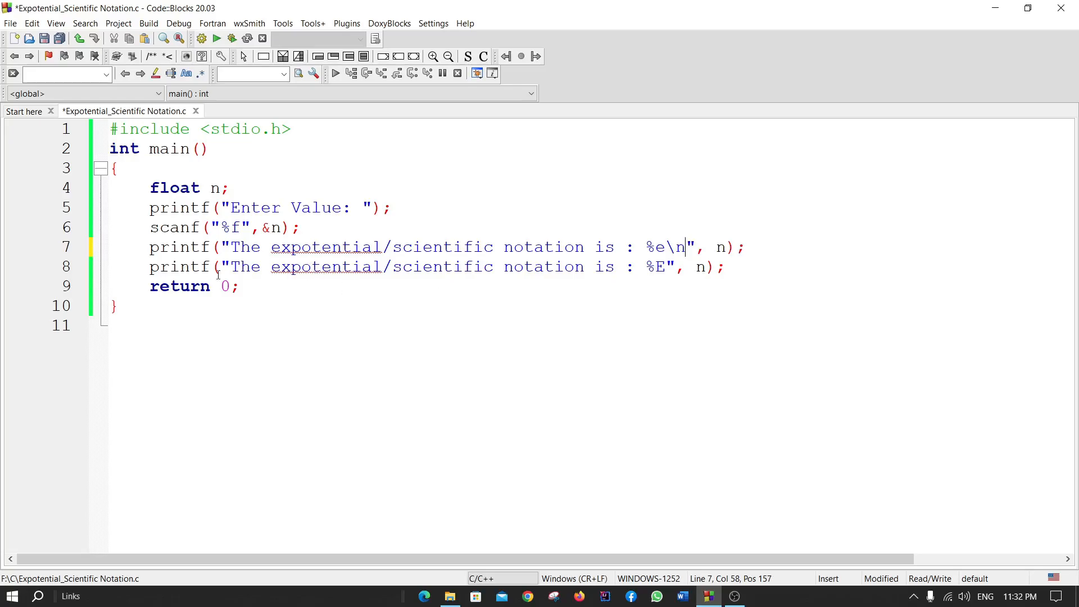
{"action": "left_click", "coordinate": [726, 267]}
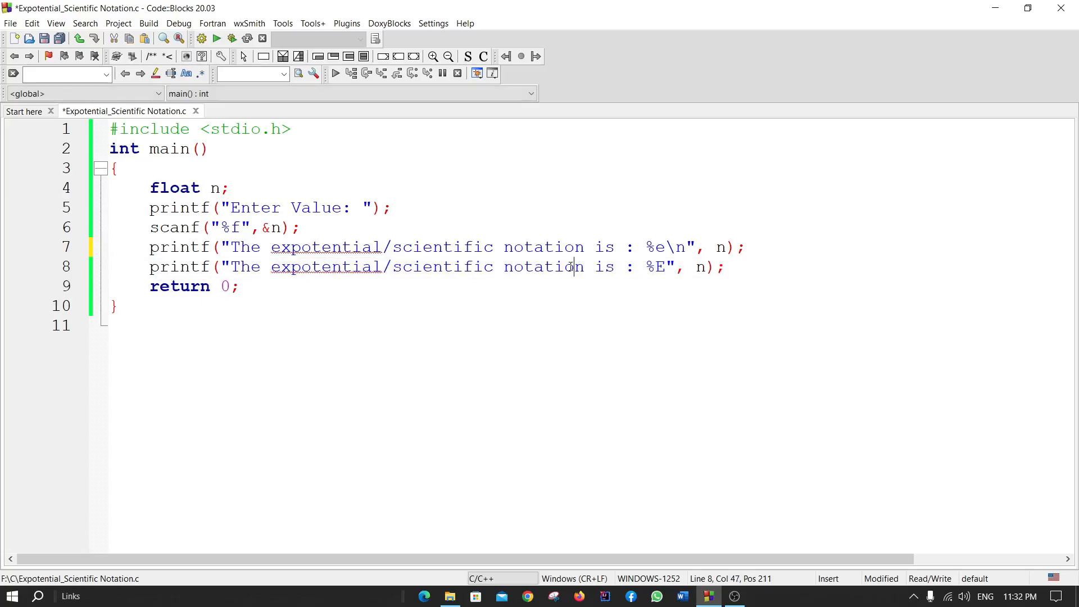
Step: Build and run with 1234.029, printing 1.234029e+003 and 1.234029E+003
{"action": "left_click", "coordinate": [231, 38]}
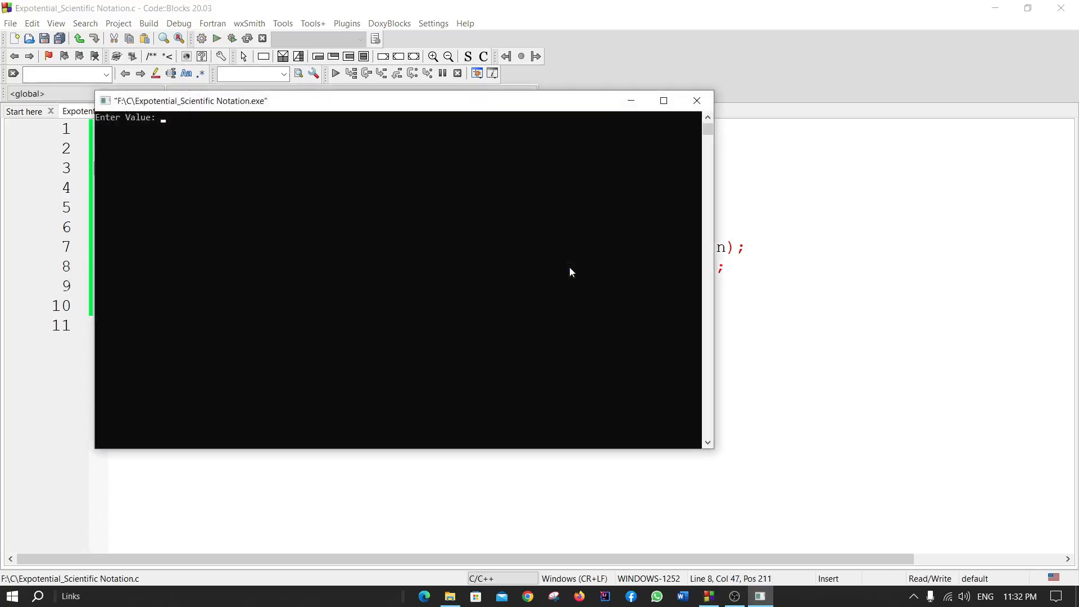
{"action": "type", "text": "1"}
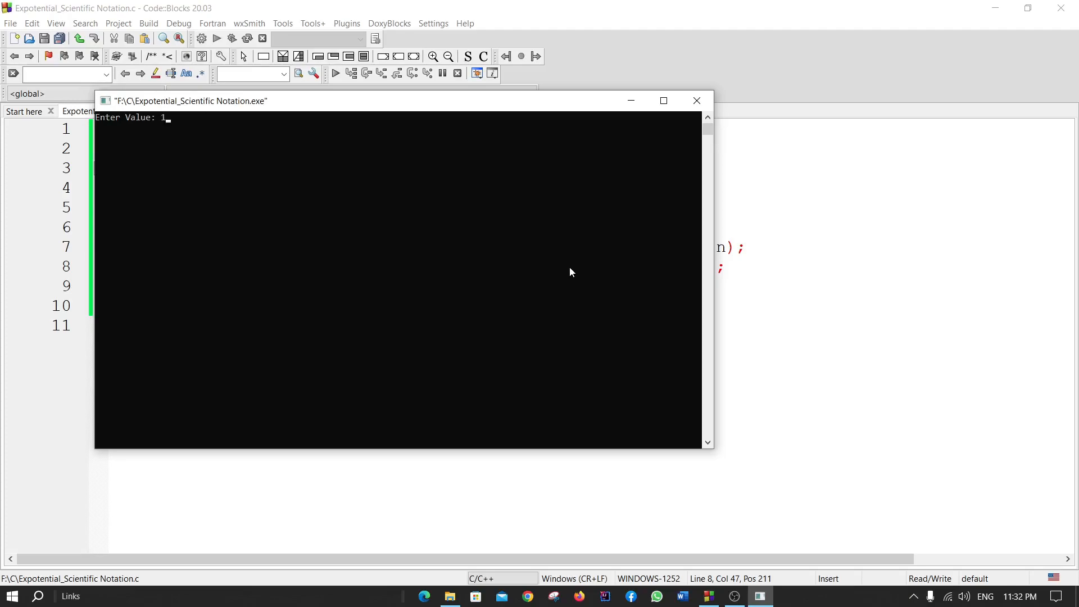
{"action": "type", "text": "234."}
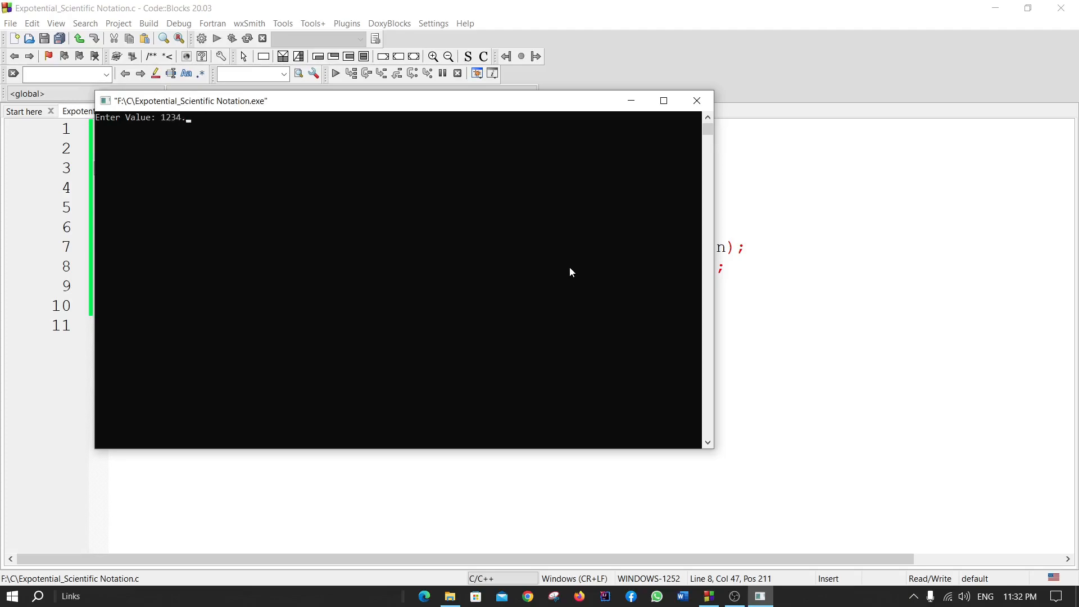
{"action": "type", "text": "0"}
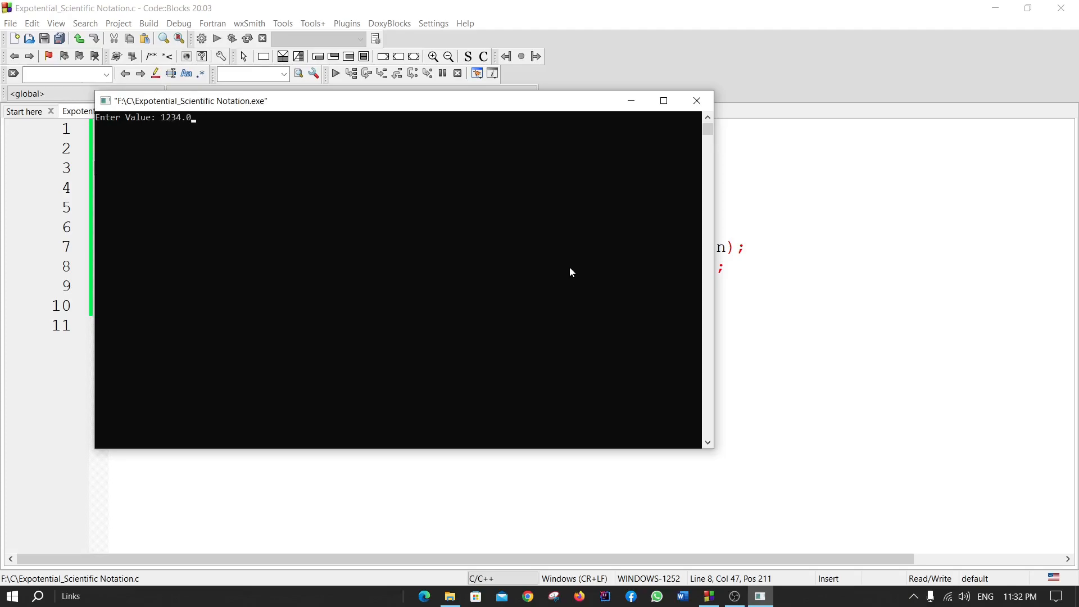
{"action": "type", "text": "29"}
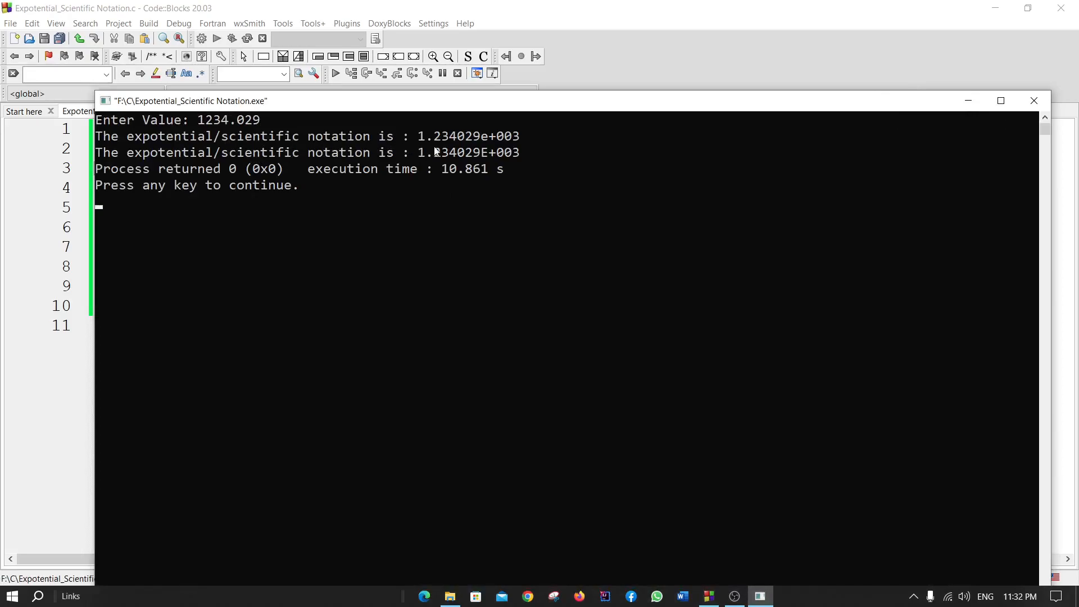
{"action": "mouse_move", "coordinate": [508, 147]}
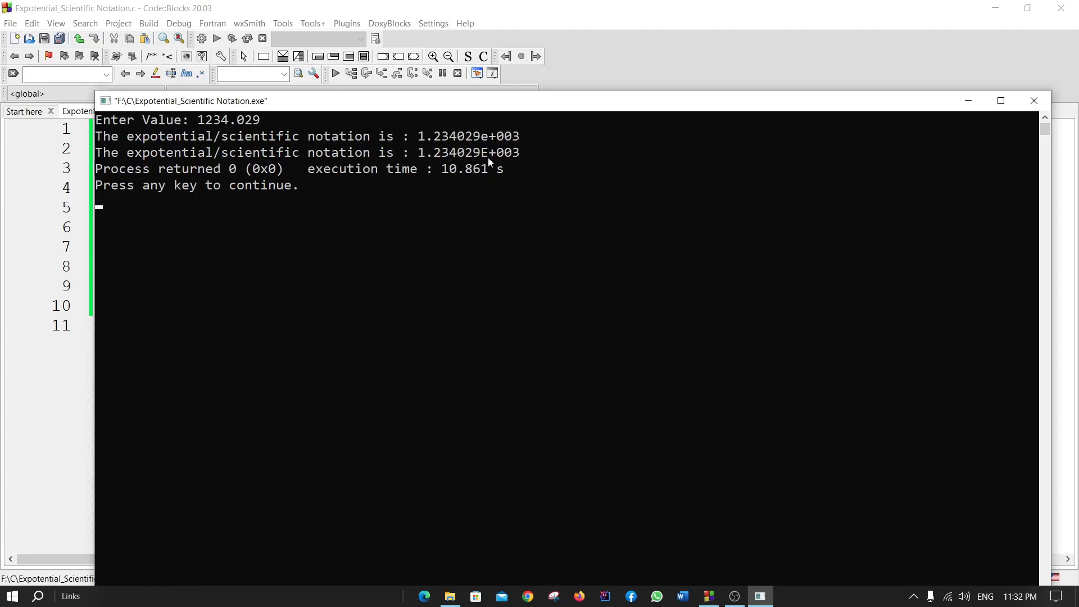
{"action": "mouse_move", "coordinate": [565, 161]}
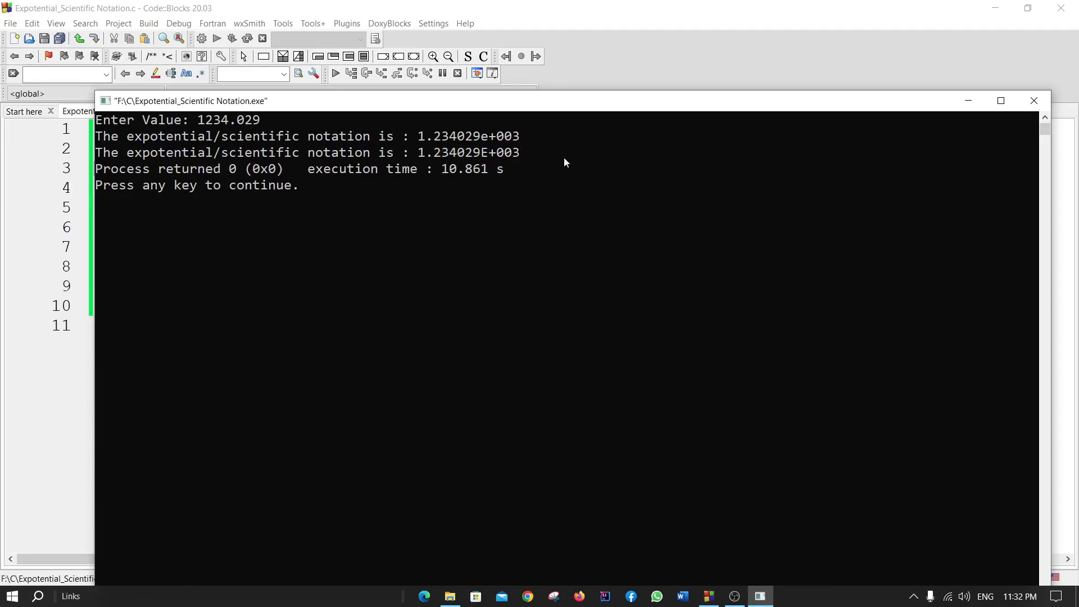
{"action": "mouse_move", "coordinate": [491, 145]}
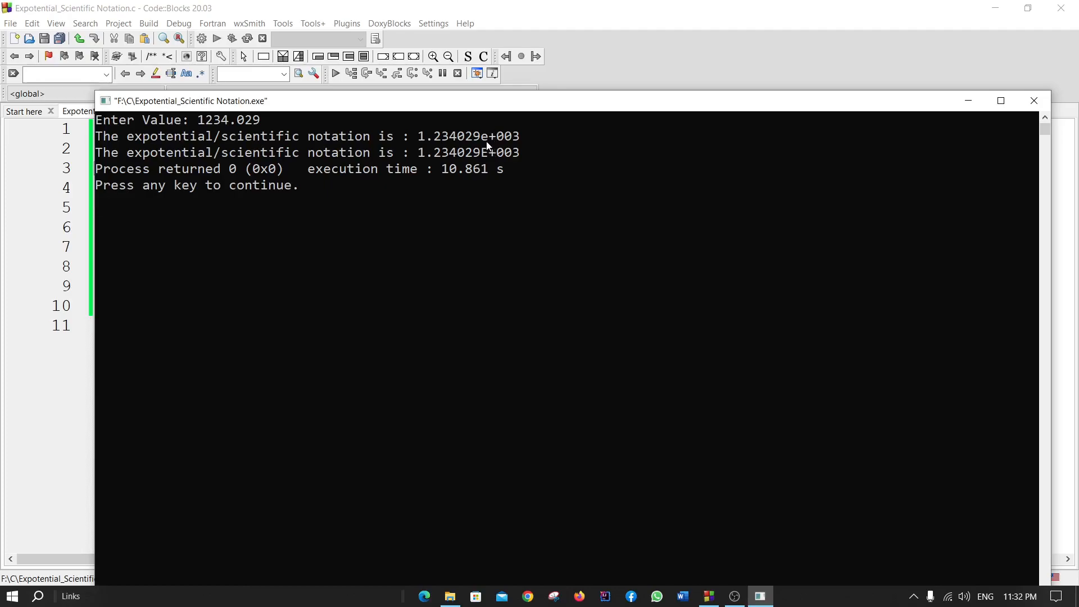
{"action": "mouse_move", "coordinate": [489, 162]}
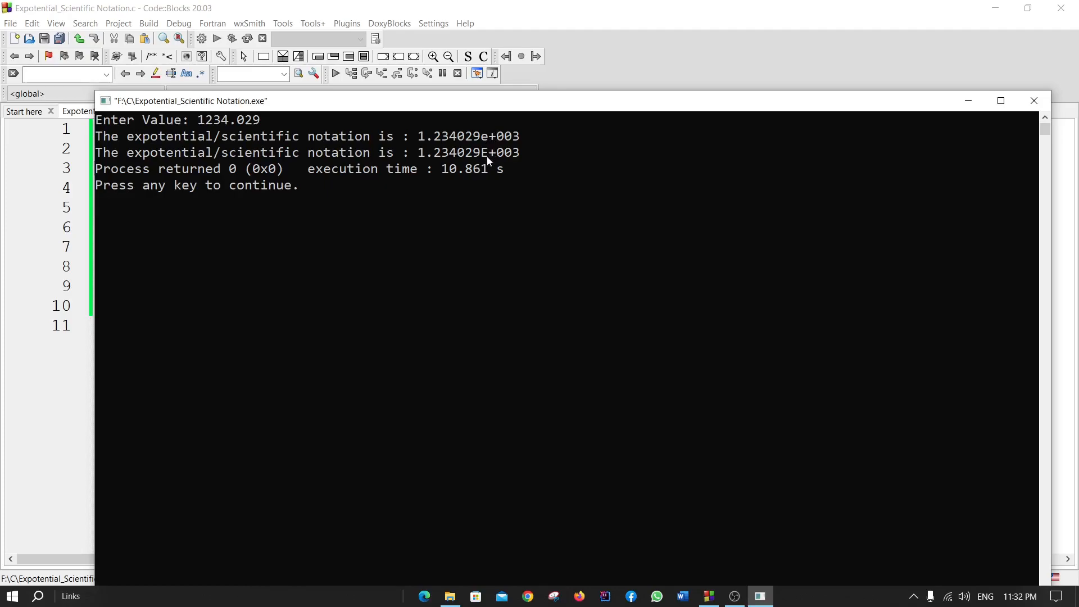